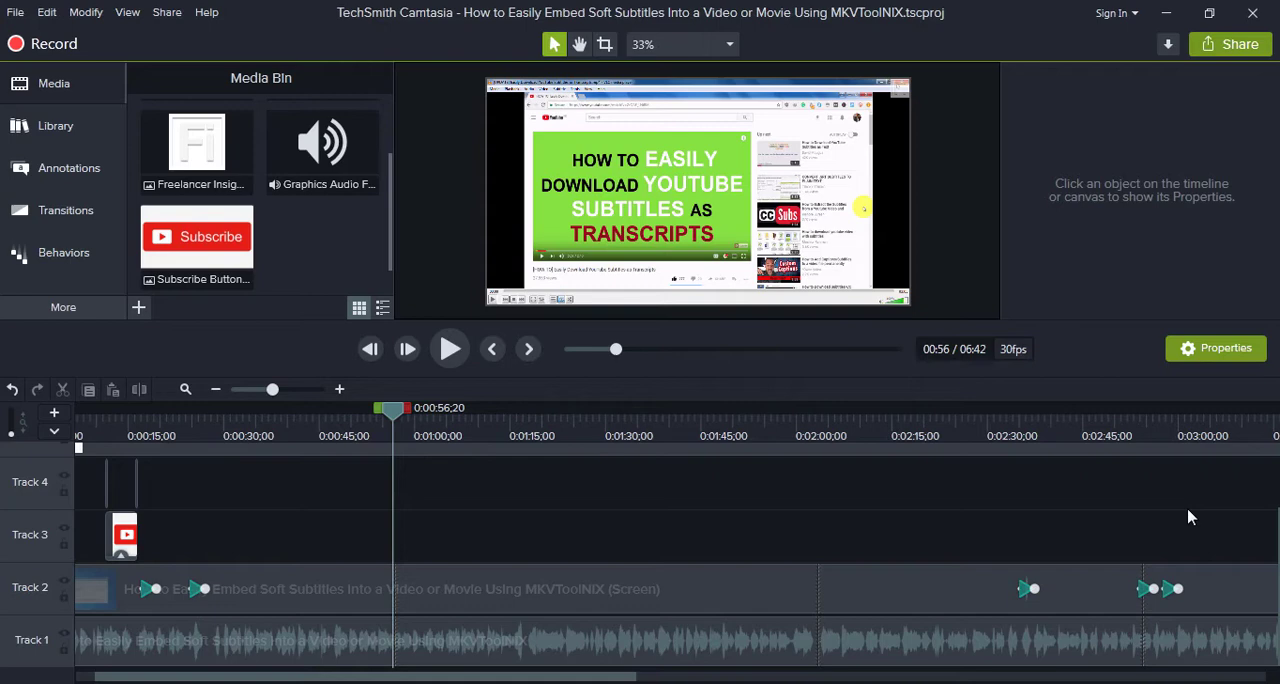
mouse_move(442, 404)
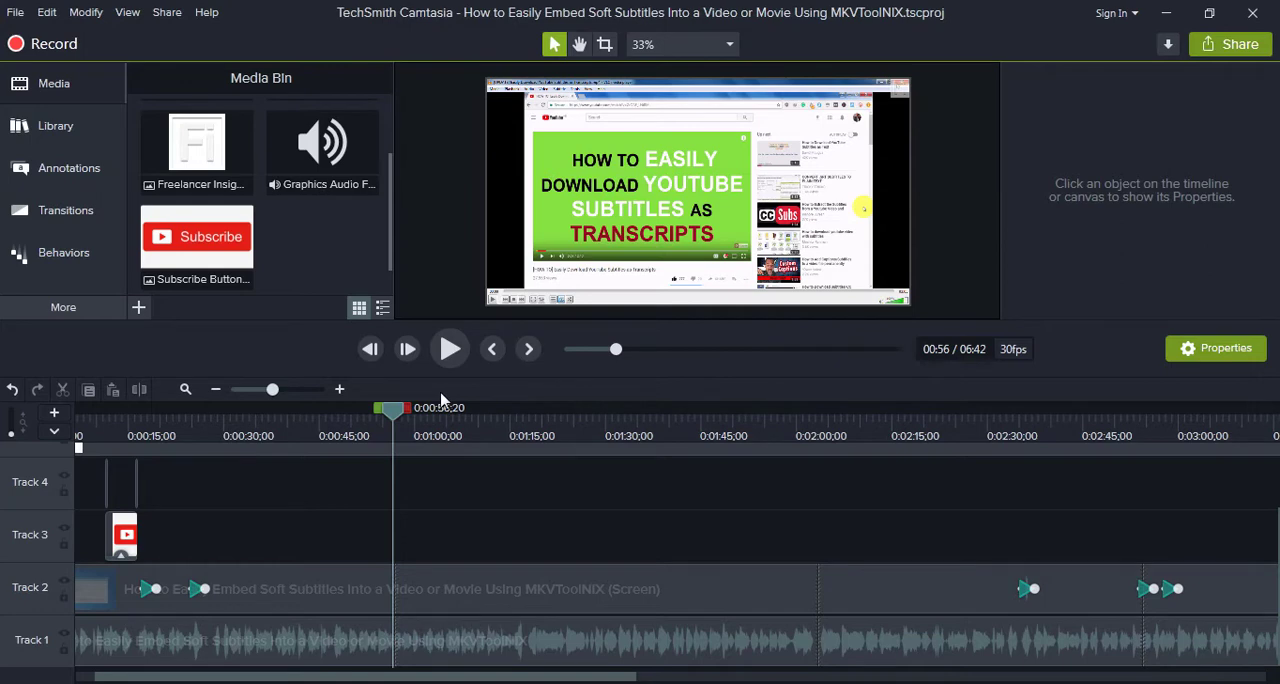
mouse_move(408, 416)
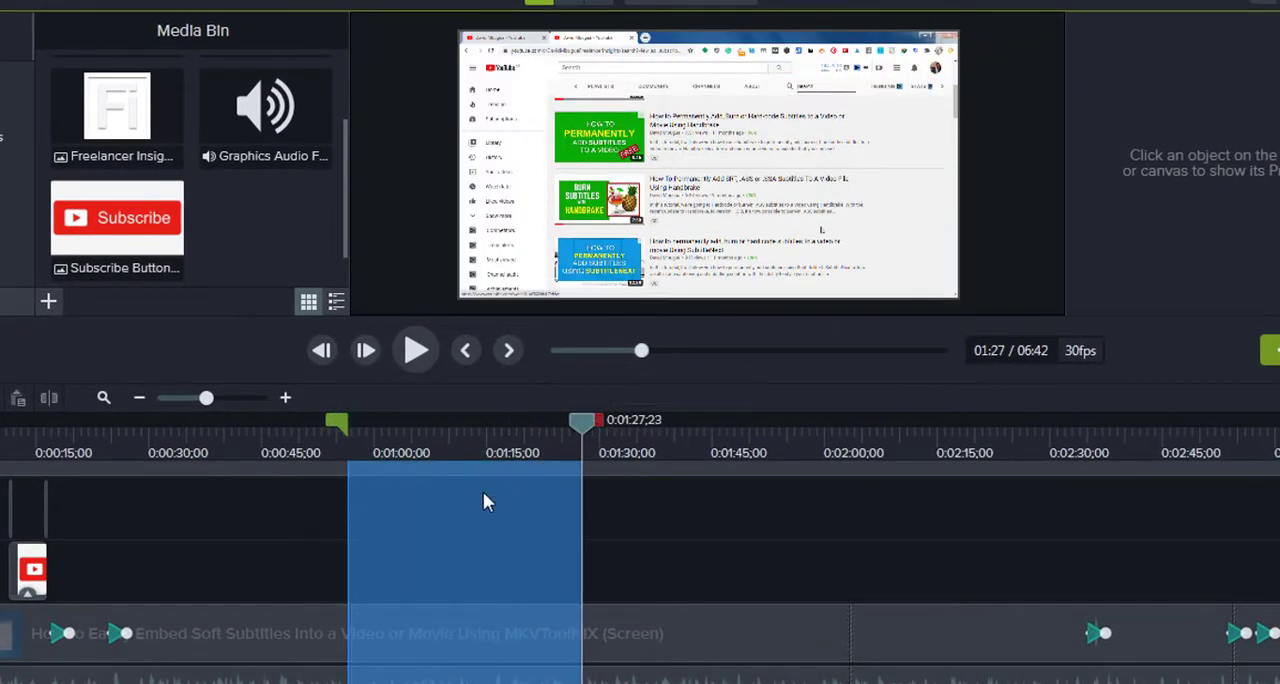
Step: Trim the timeline to exactly 1:00 by splitting at one minute and deleting everything after it
right_click(486, 500)
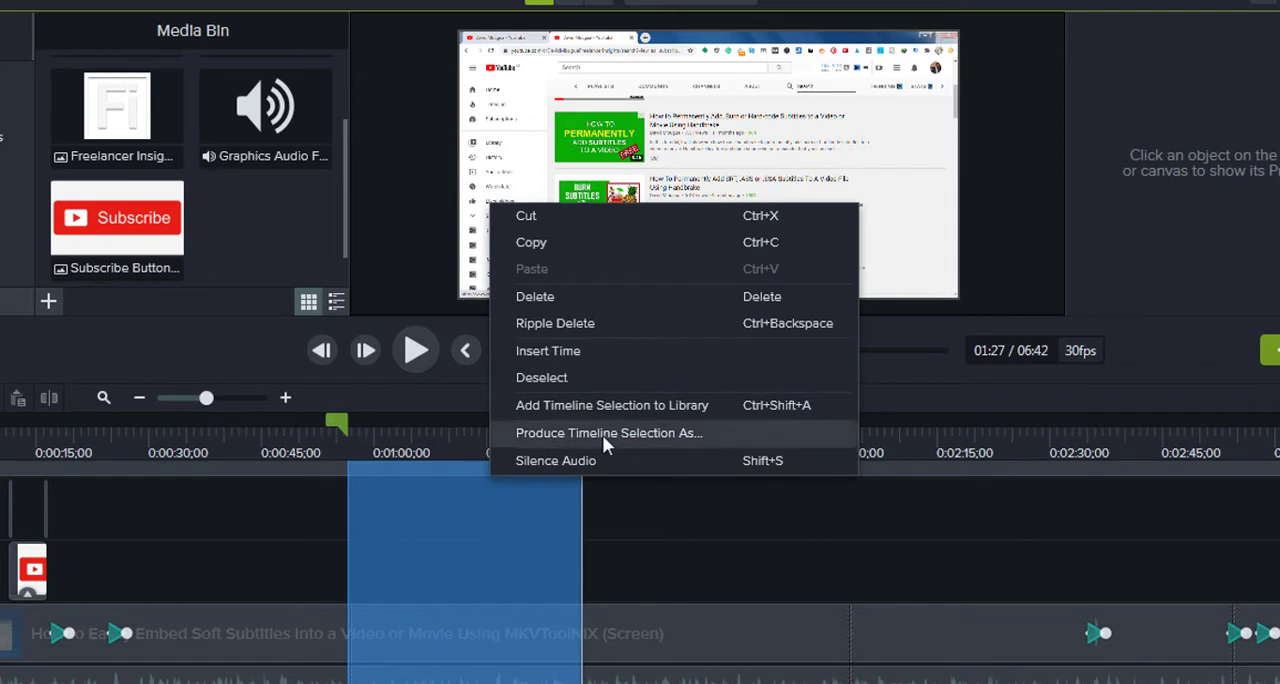
mouse_move(340, 424)
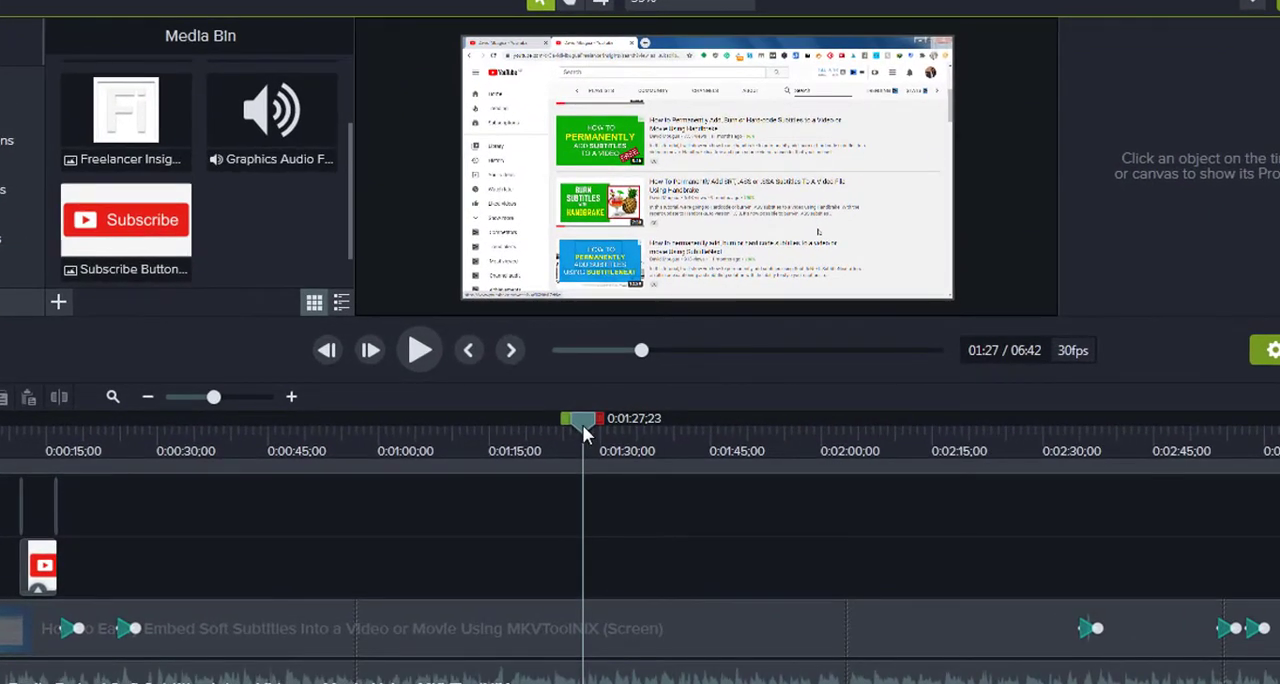
left_click_drag(584, 418, 384, 418)
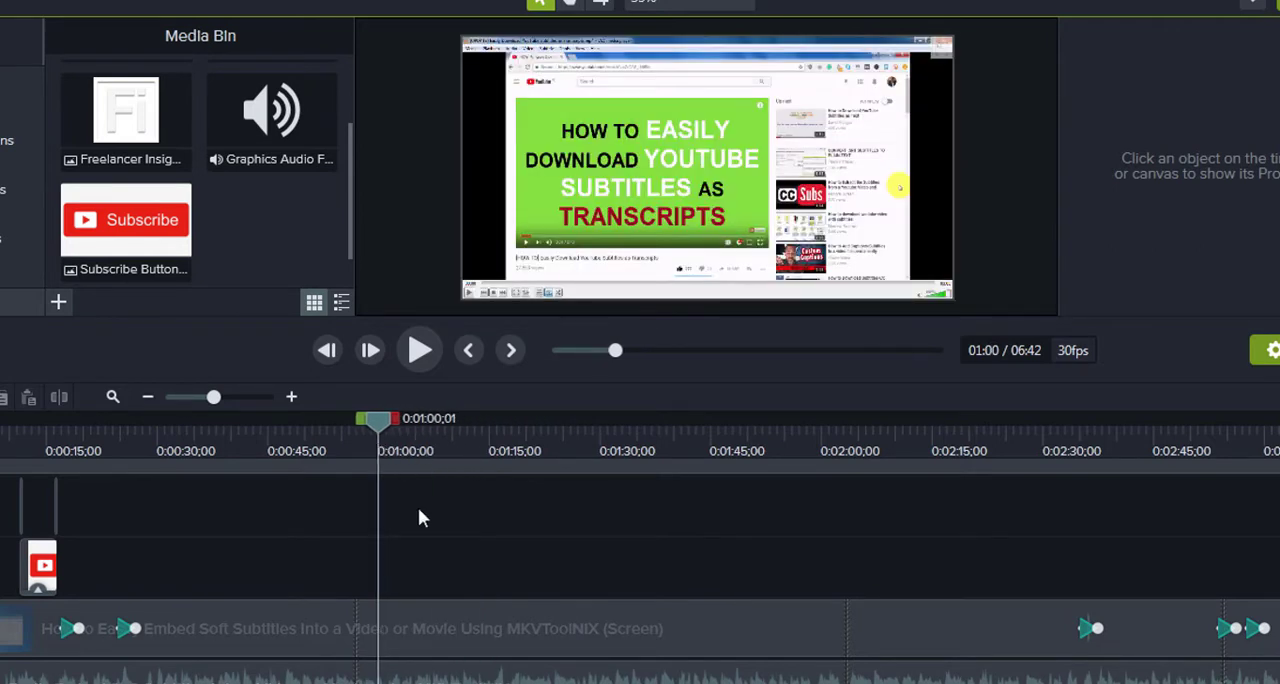
mouse_move(520, 576)
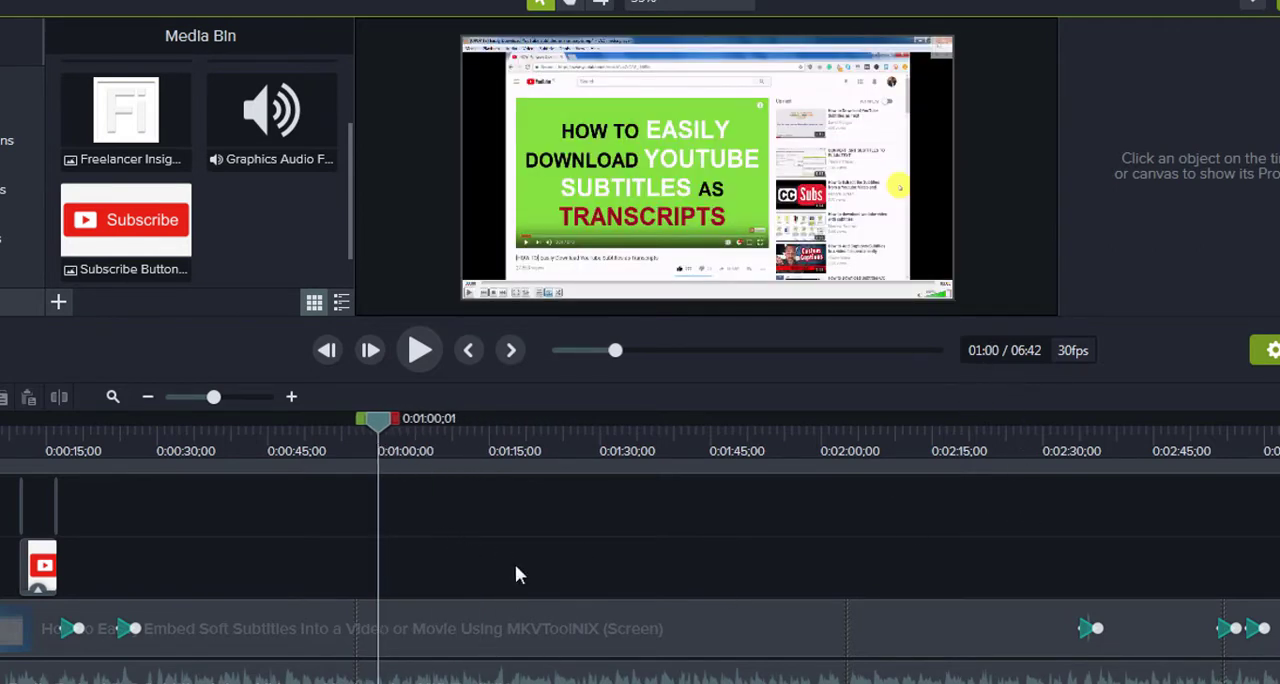
left_click(40, 570)
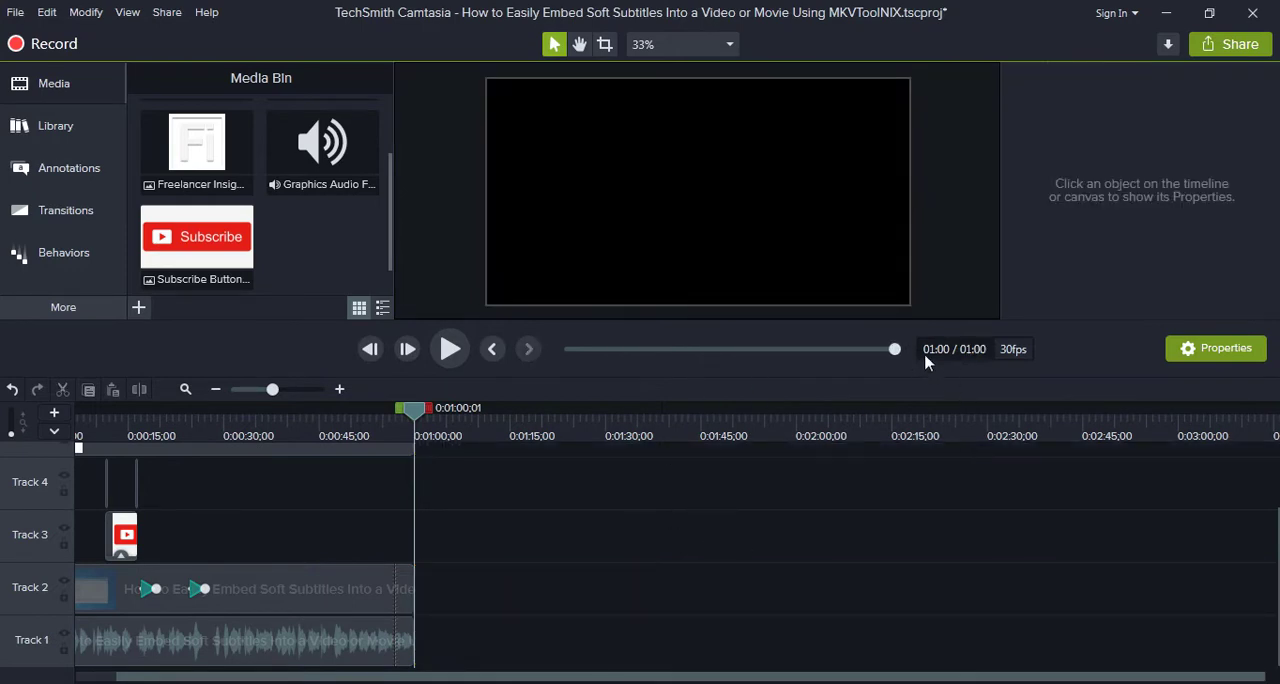
mouse_move(422, 448)
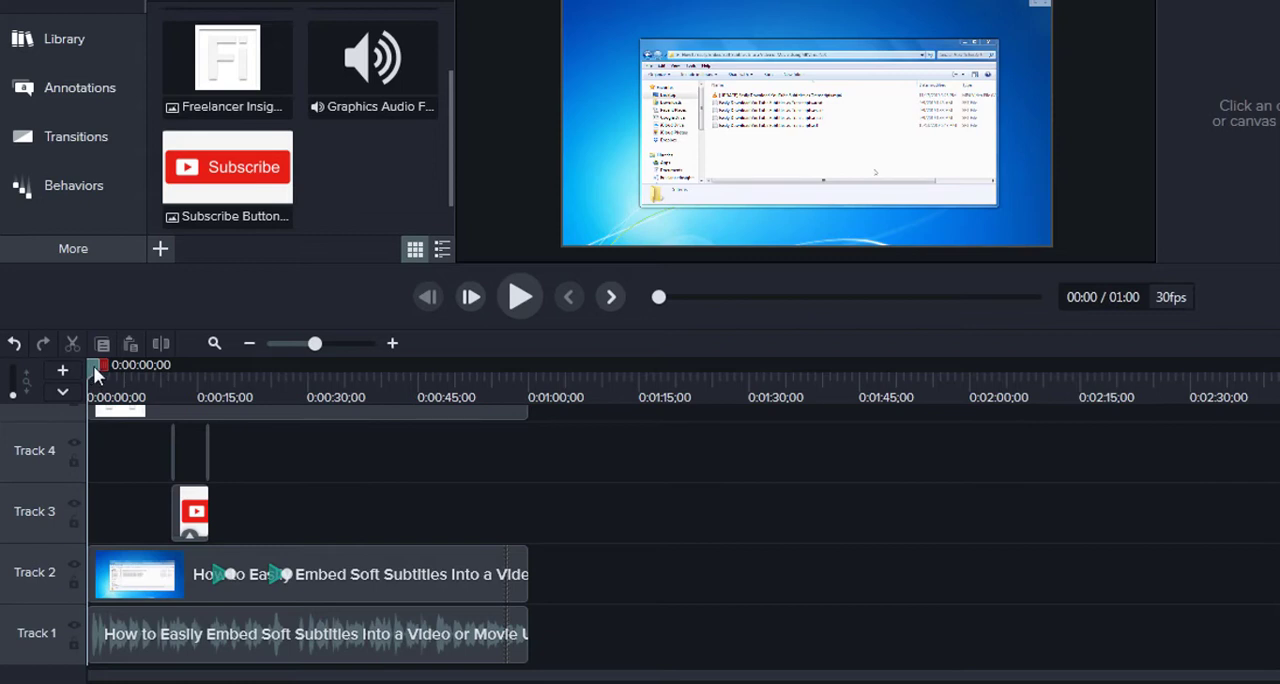
Step: Place timeline markers at about 0:20 and 0:40 to divide the minute into three parts
left_click_drag(100, 376, 222, 376)
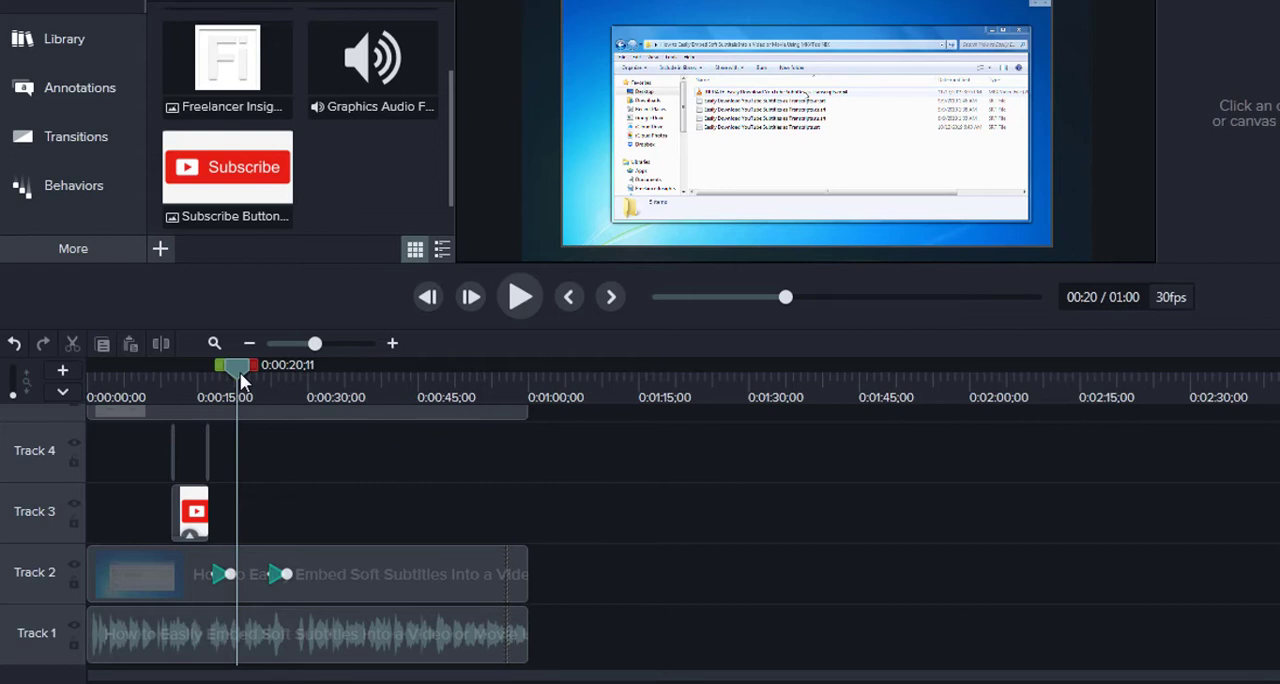
key("shift+m")
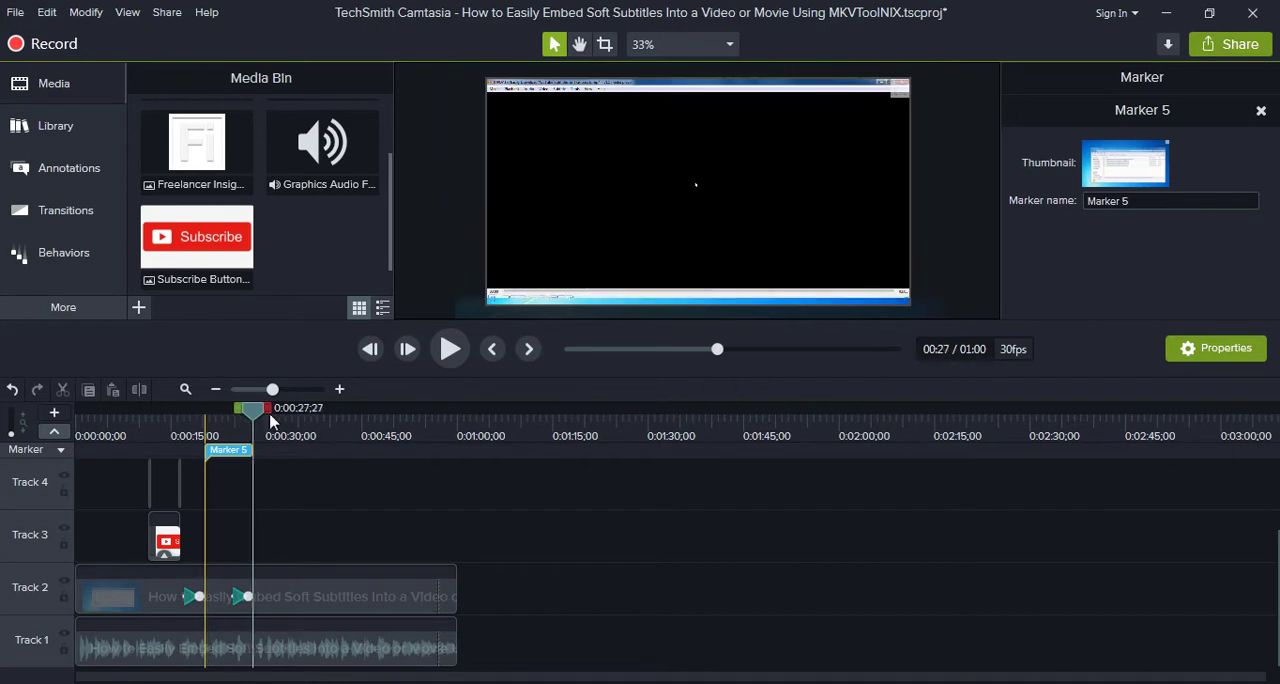
left_click_drag(270, 410, 316, 410)
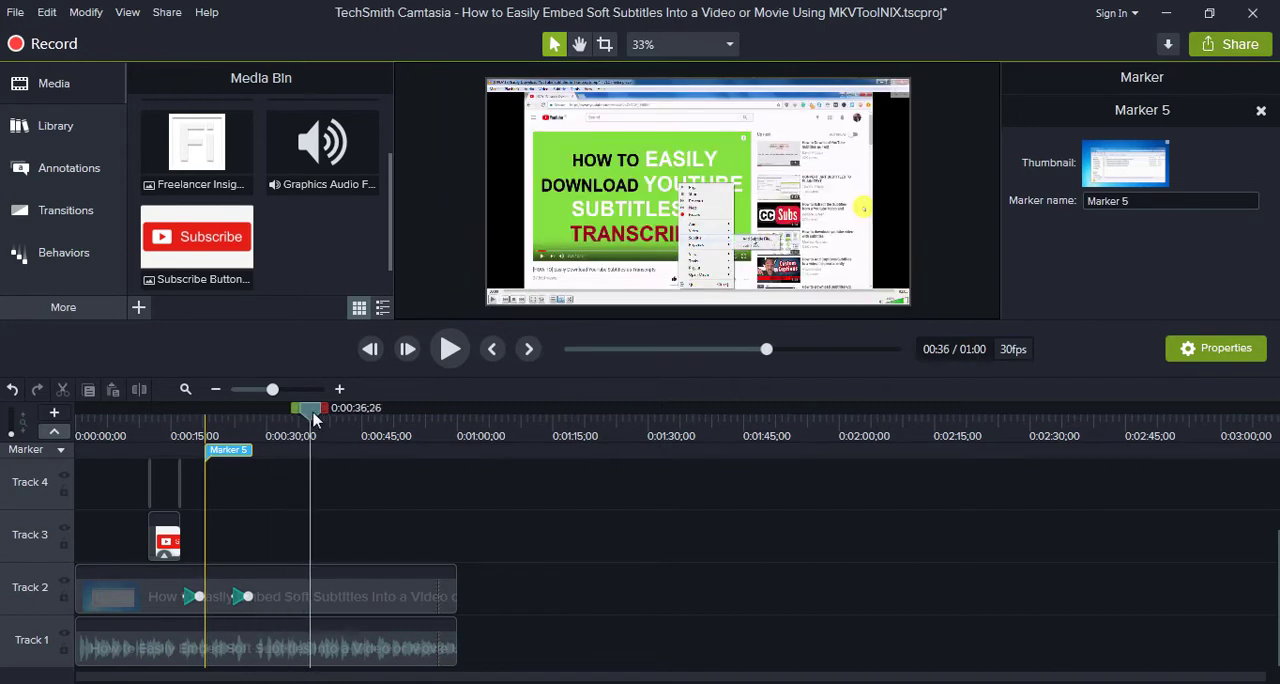
left_click_drag(310, 410, 330, 410)
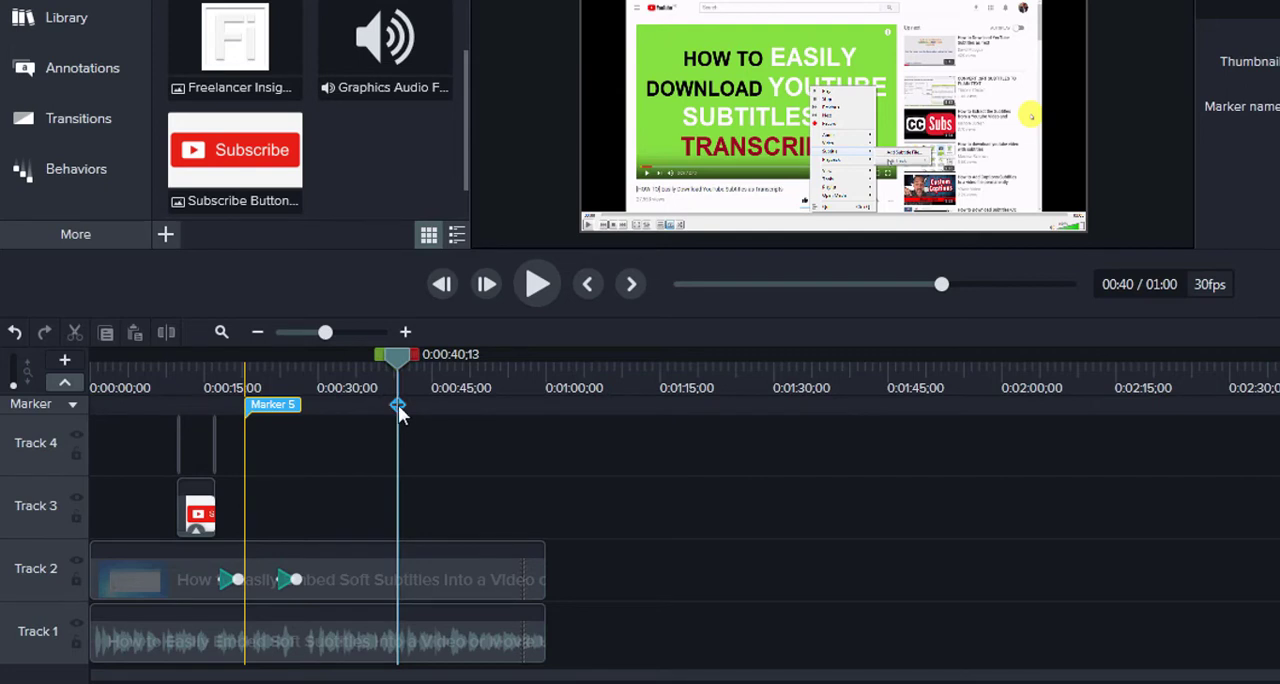
left_click(64, 360)
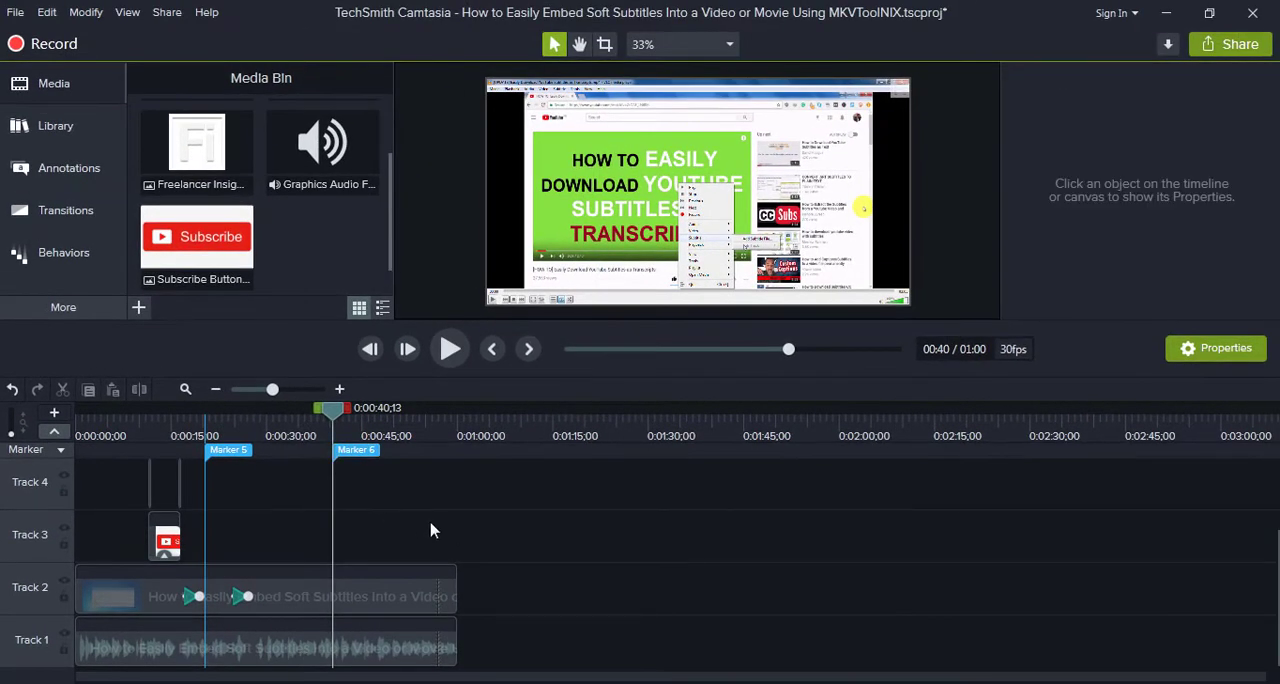
mouse_move(464, 488)
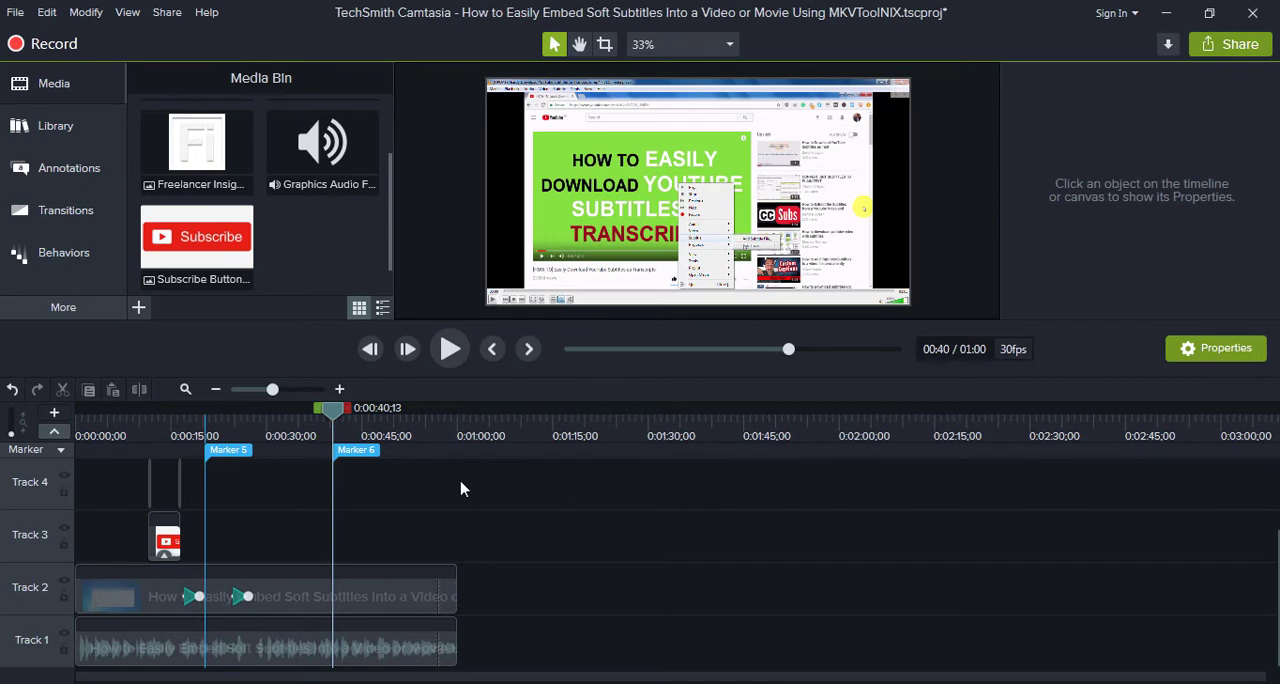
mouse_move(308, 512)
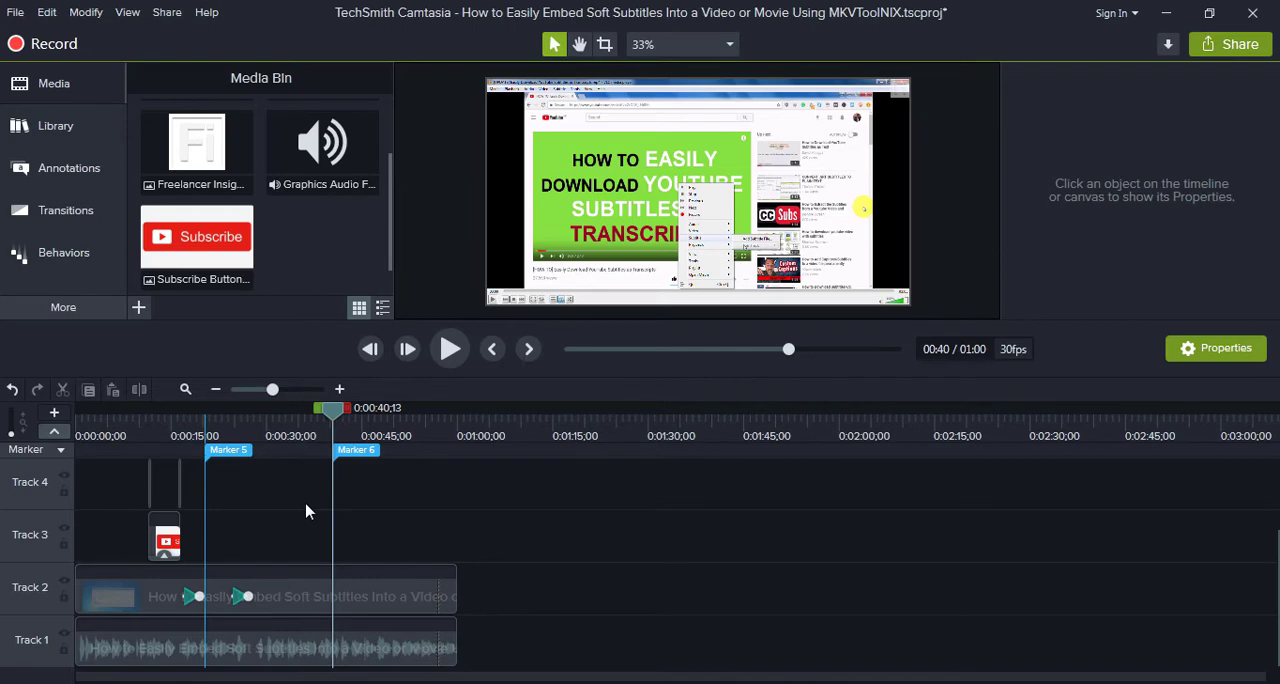
mouse_move(470, 452)
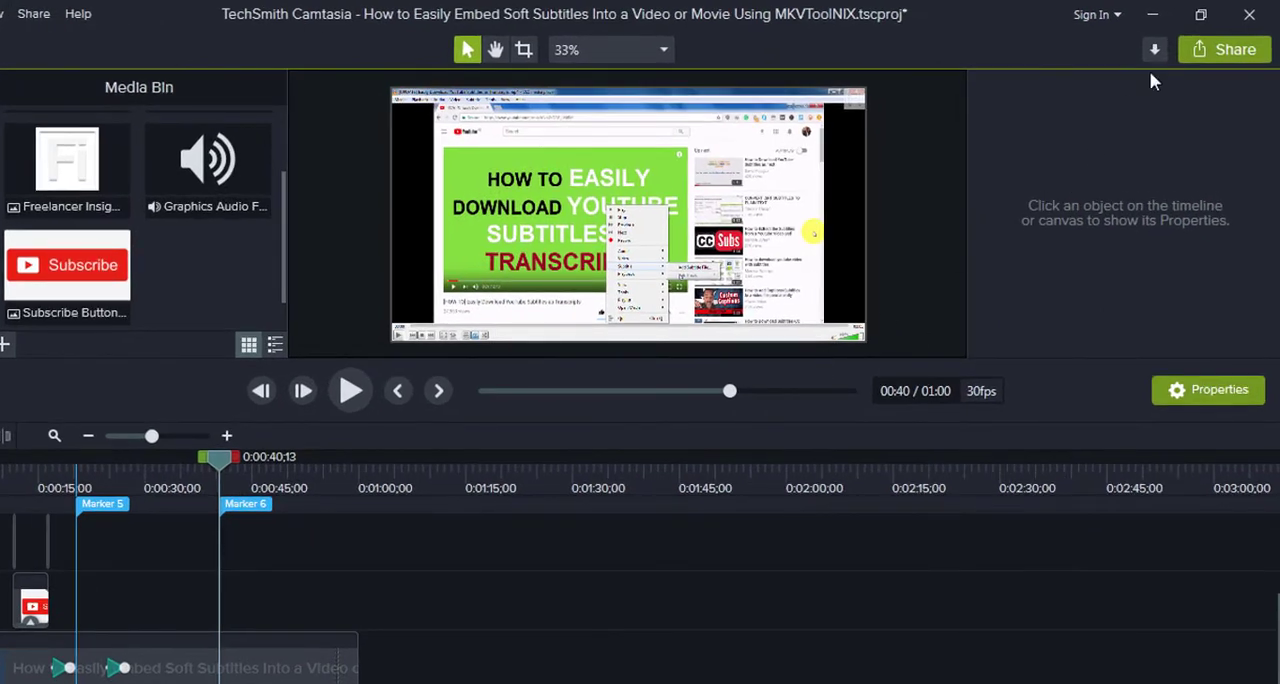
Step: Start Share > Local File to launch the Production Wizard with custom settings
left_click(1224, 48)
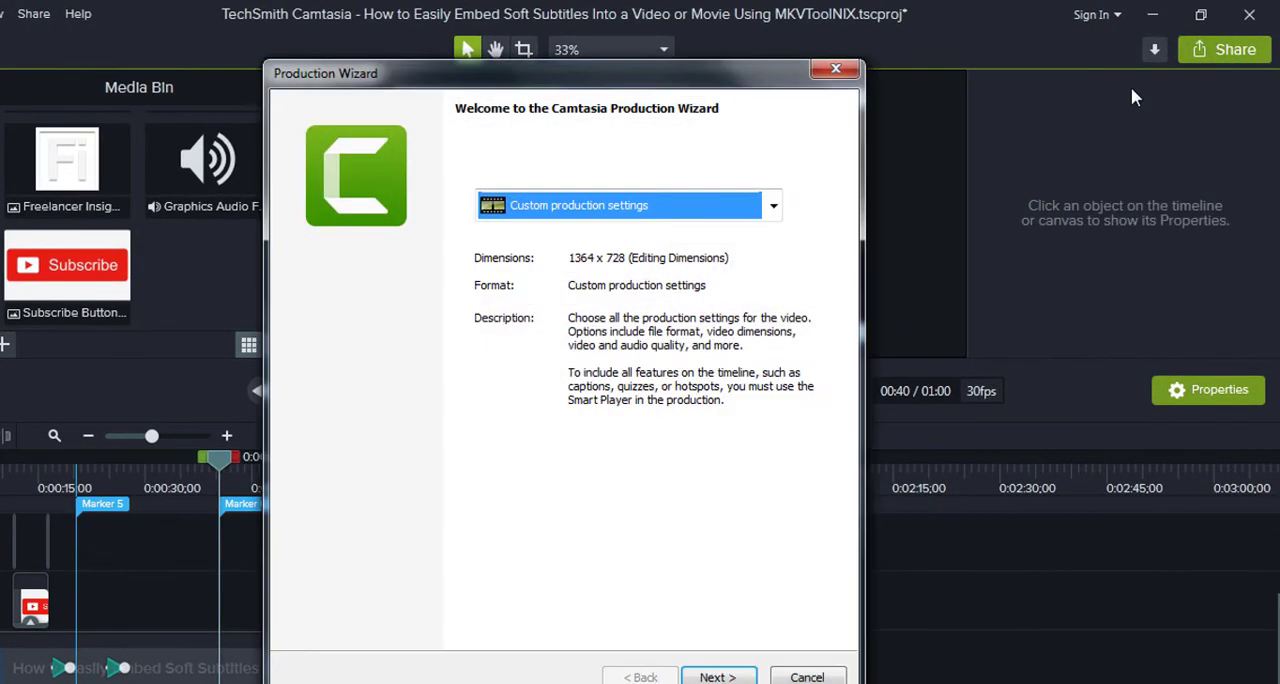
mouse_move(684, 272)
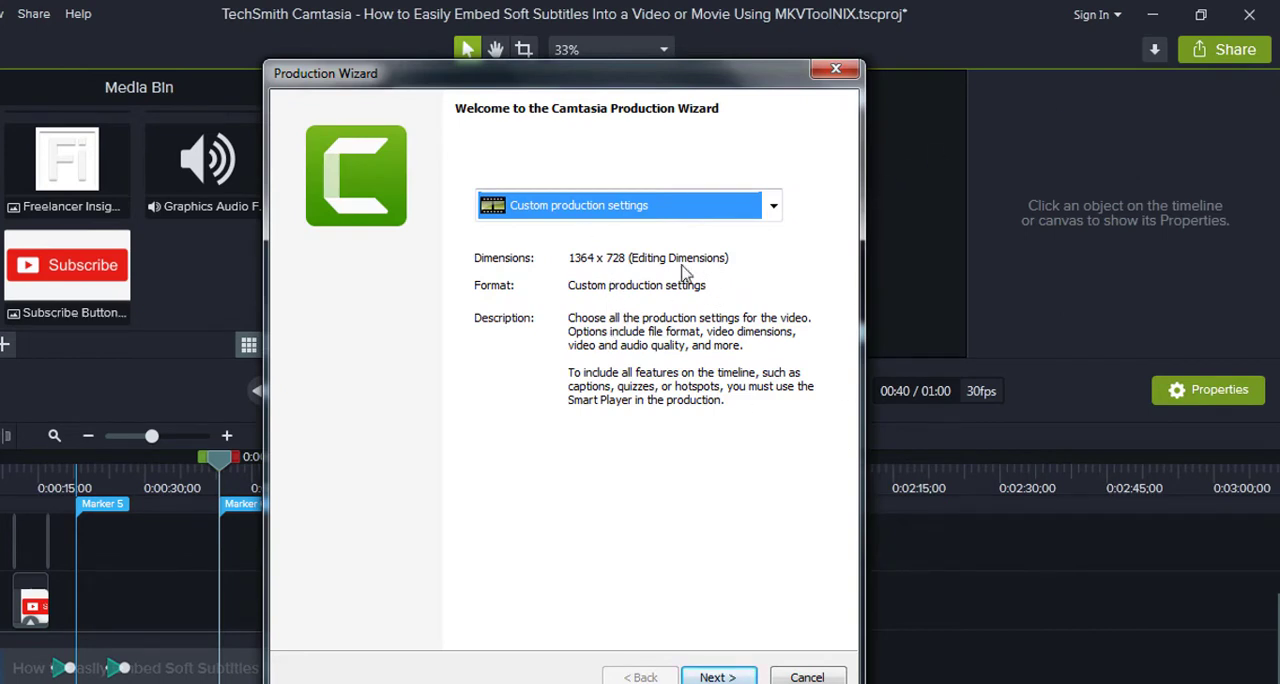
mouse_move(616, 338)
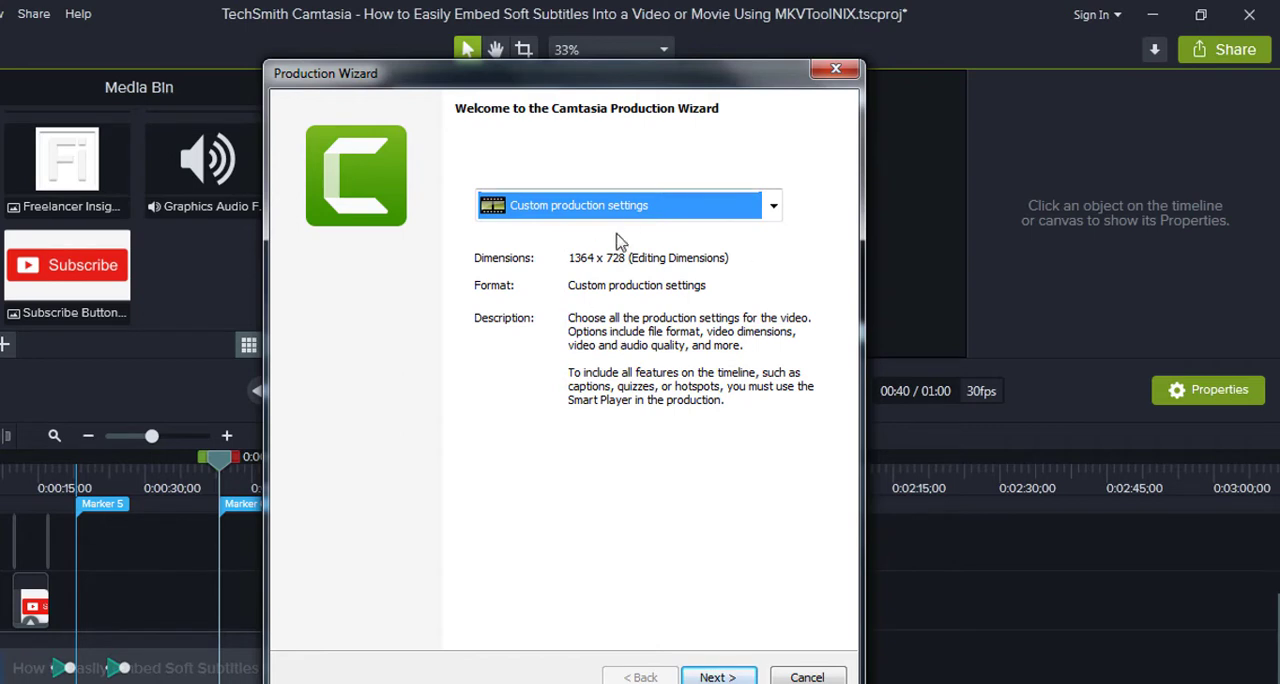
mouse_move(748, 292)
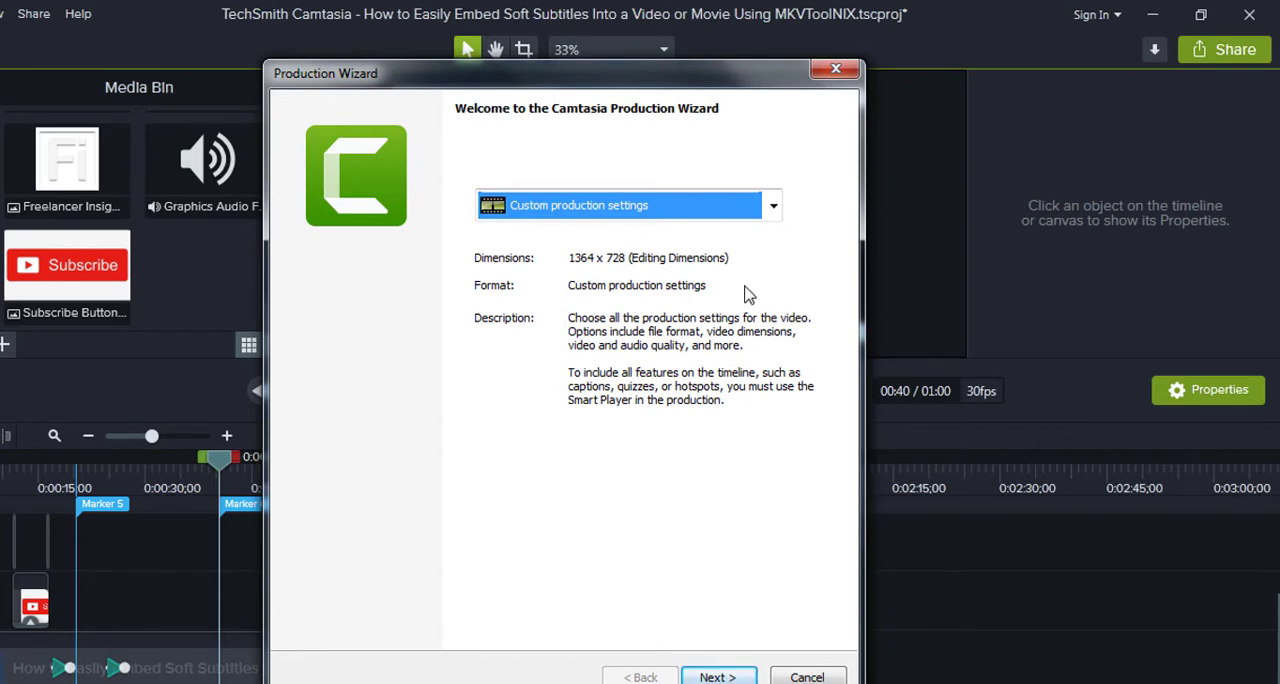
mouse_move(728, 288)
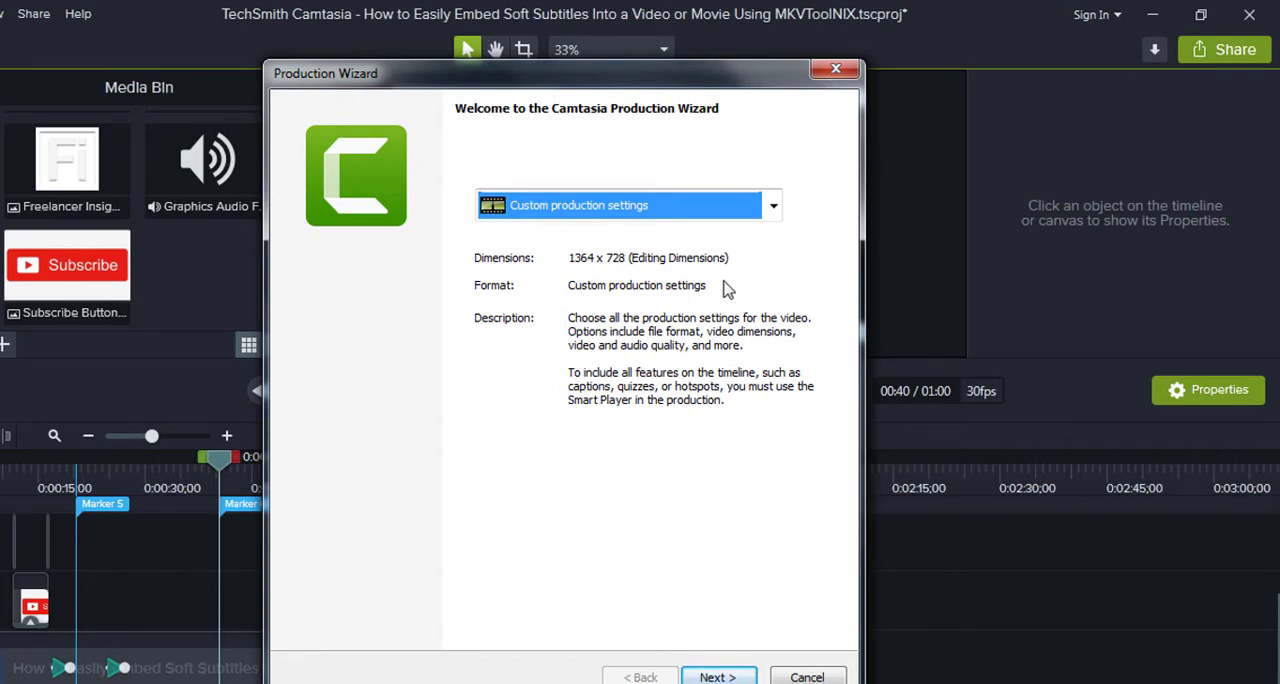
mouse_move(690, 276)
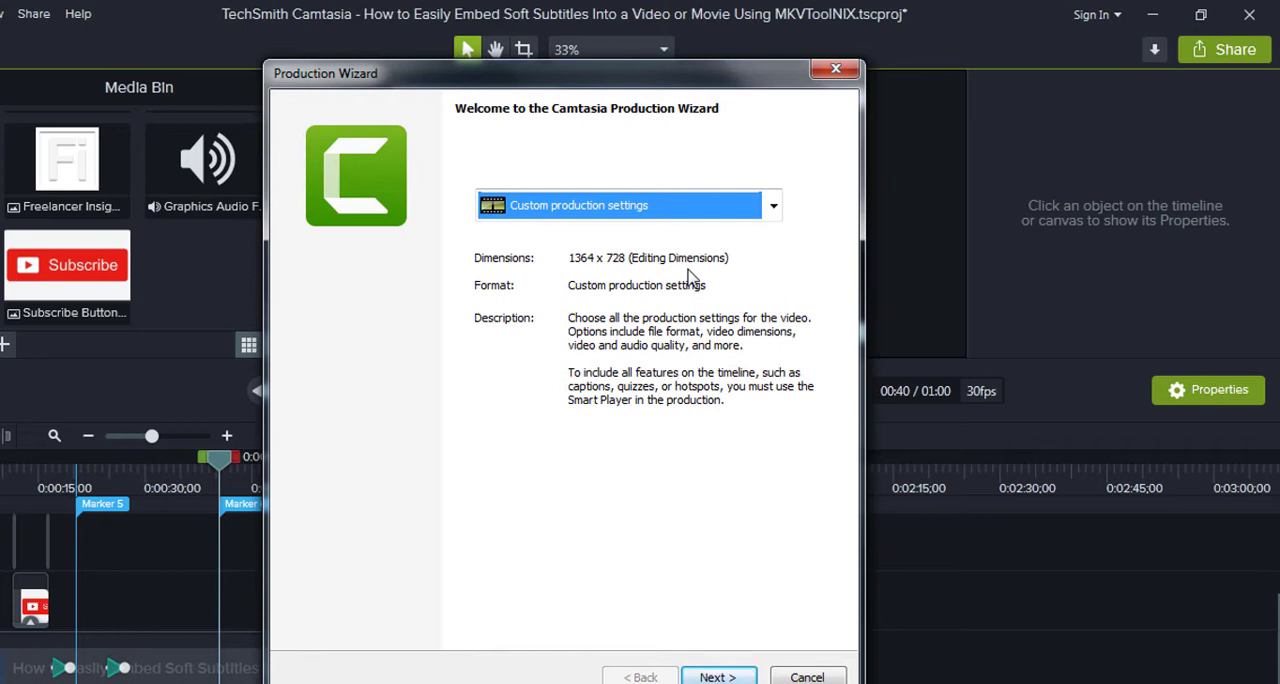
mouse_move(724, 656)
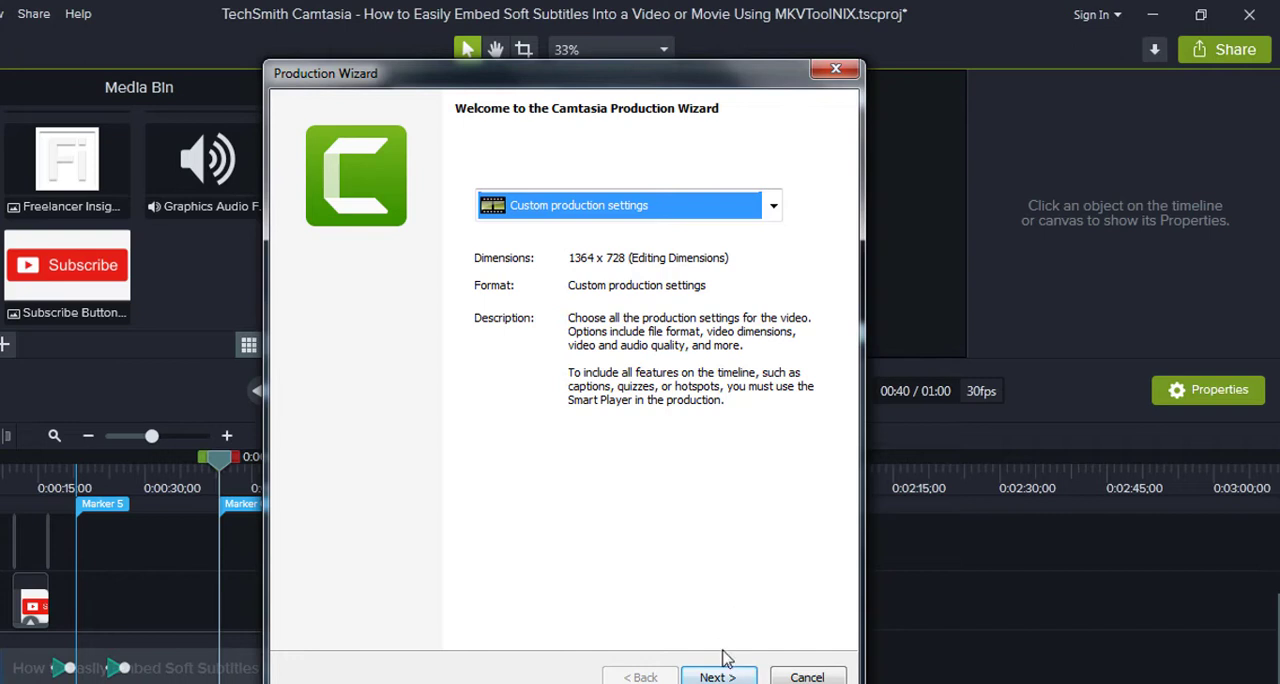
Step: Choose MP4 - Smart Player output and view its 1364×728 video size
left_click(720, 676)
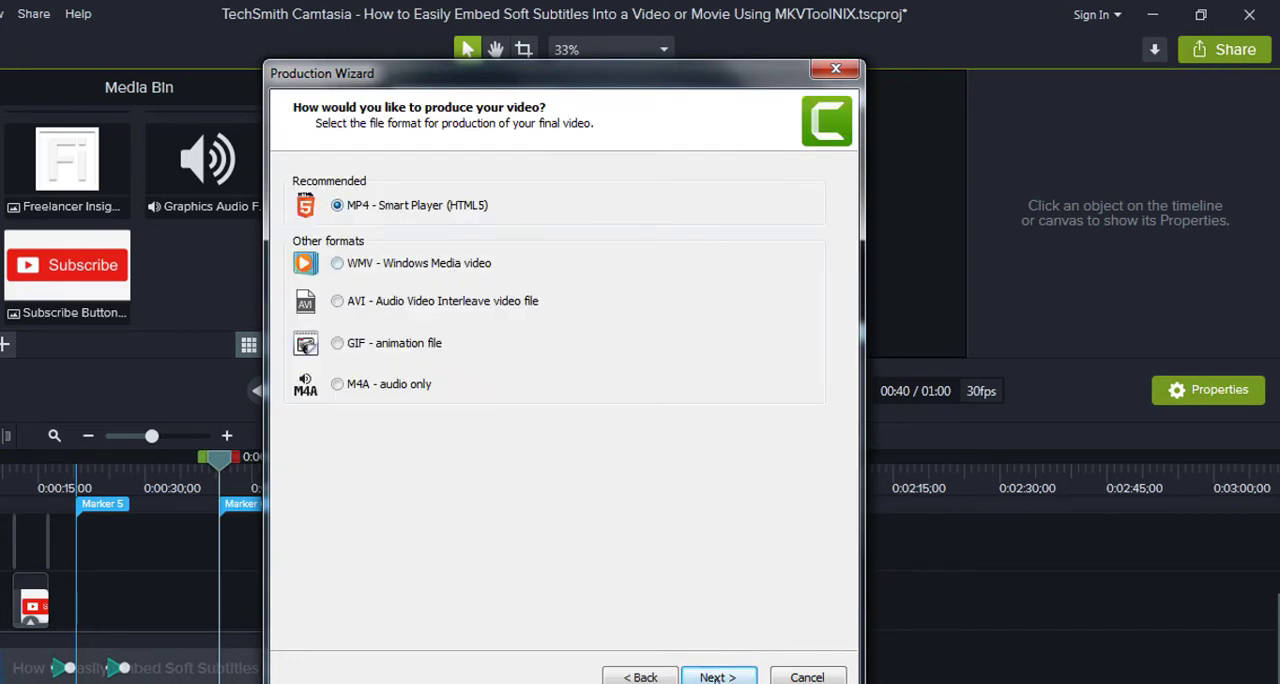
left_click(720, 676)
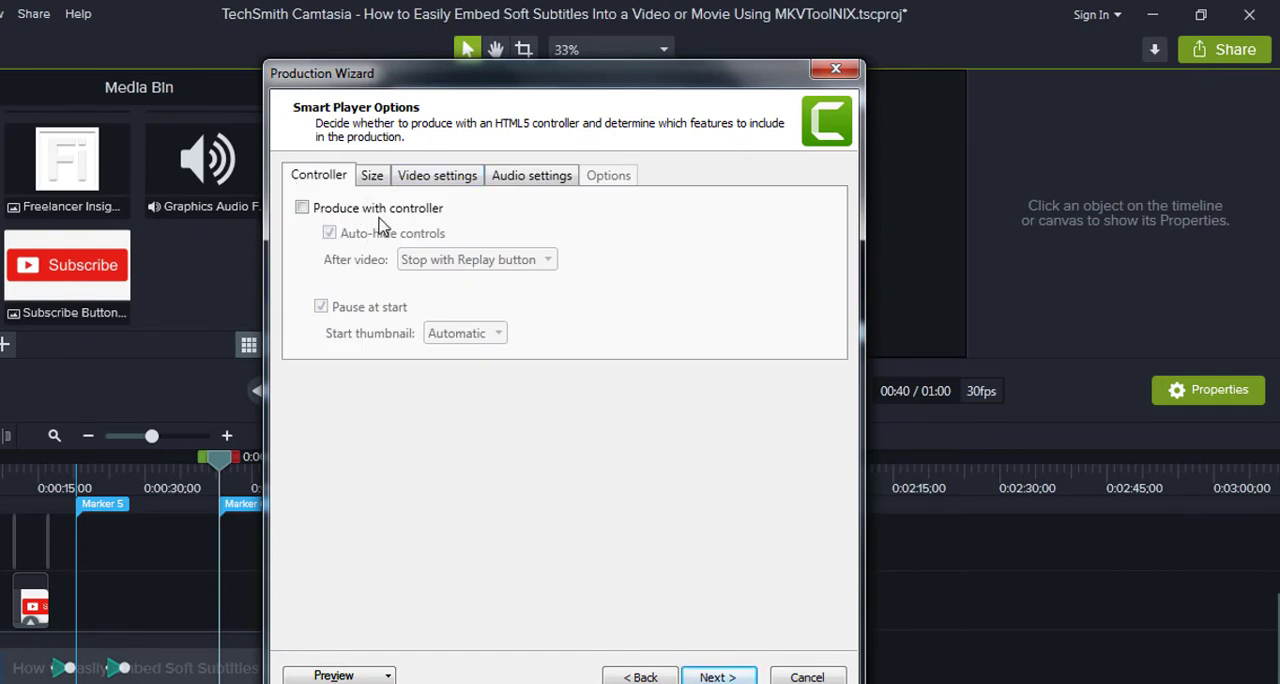
left_click(372, 176)
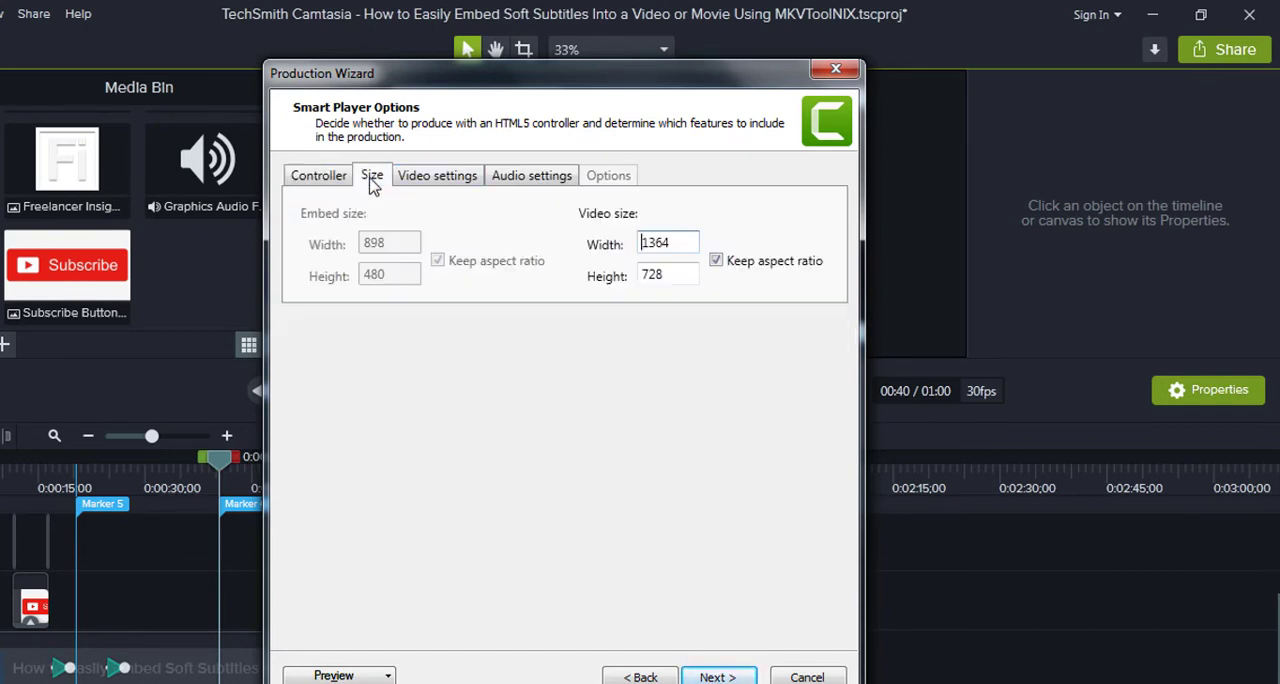
mouse_move(448, 188)
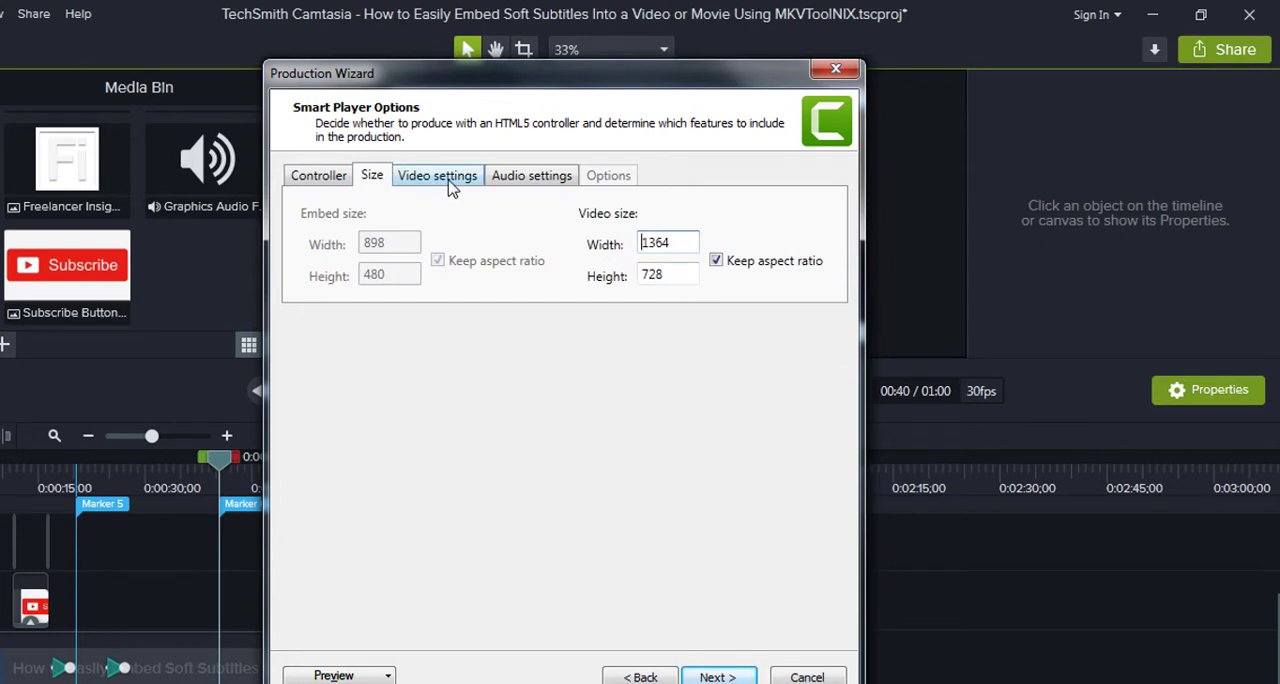
mouse_move(652, 218)
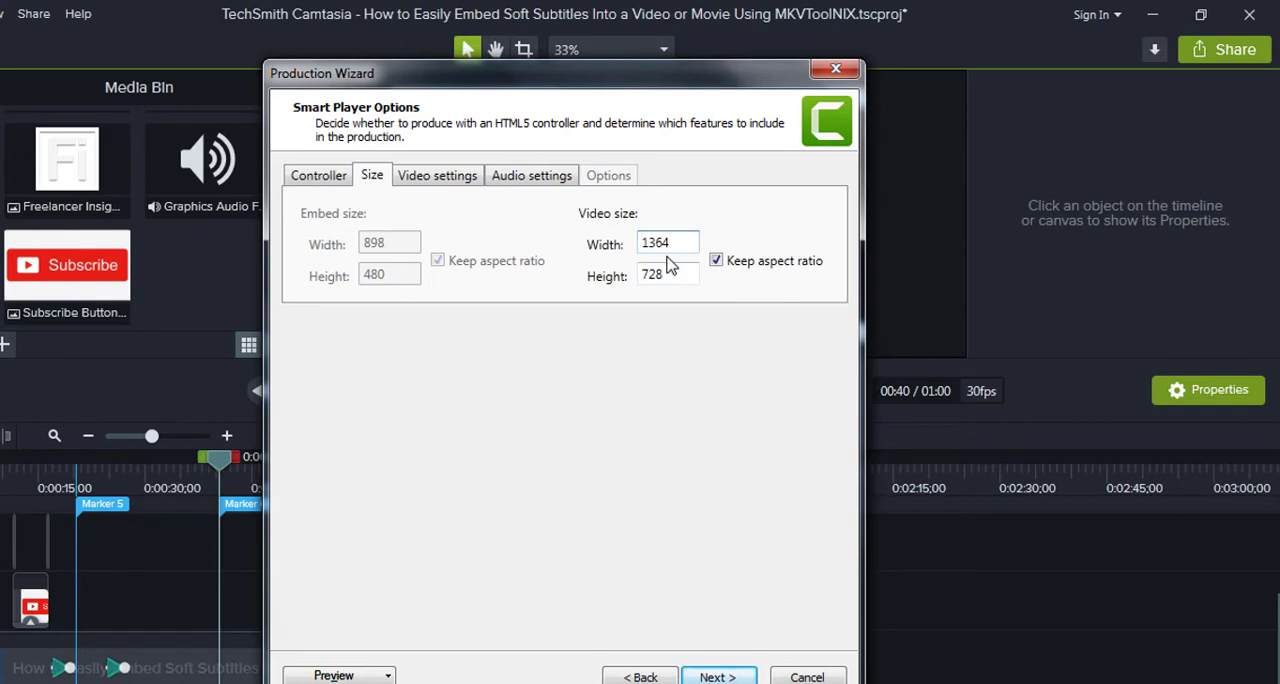
mouse_move(432, 184)
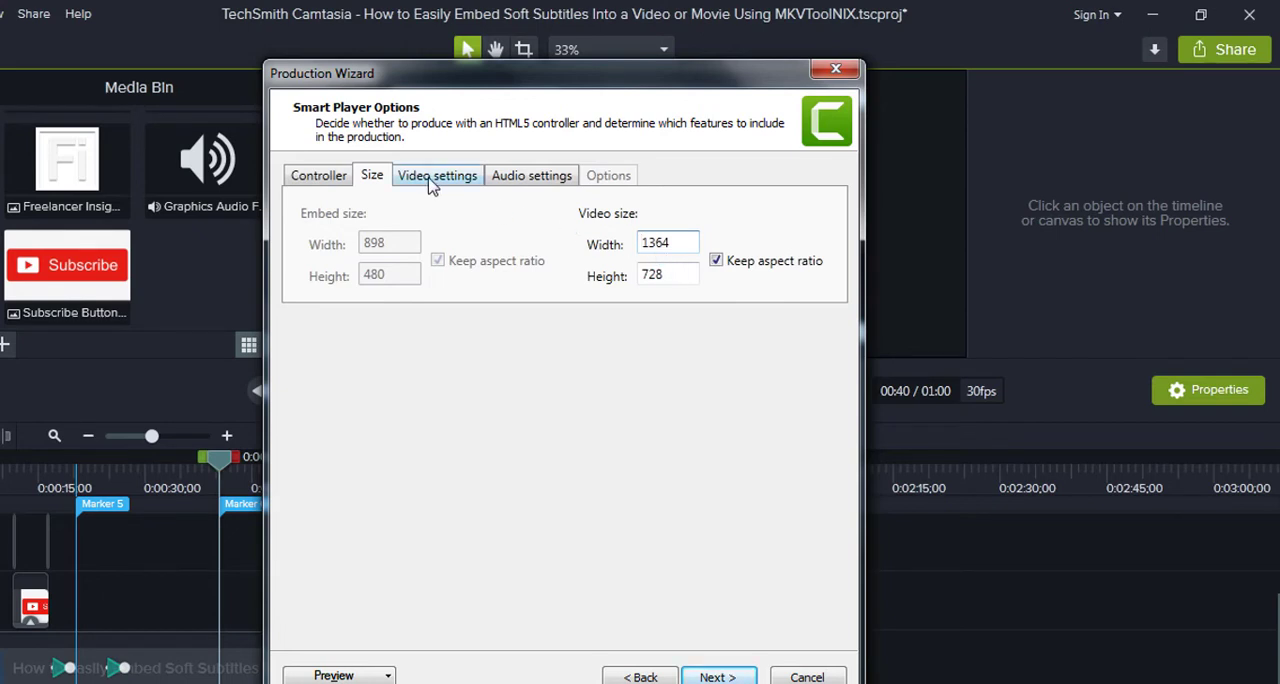
Step: Keep the video and 128 kbps audio encoding settings and continue to Video Options
left_click(436, 176)
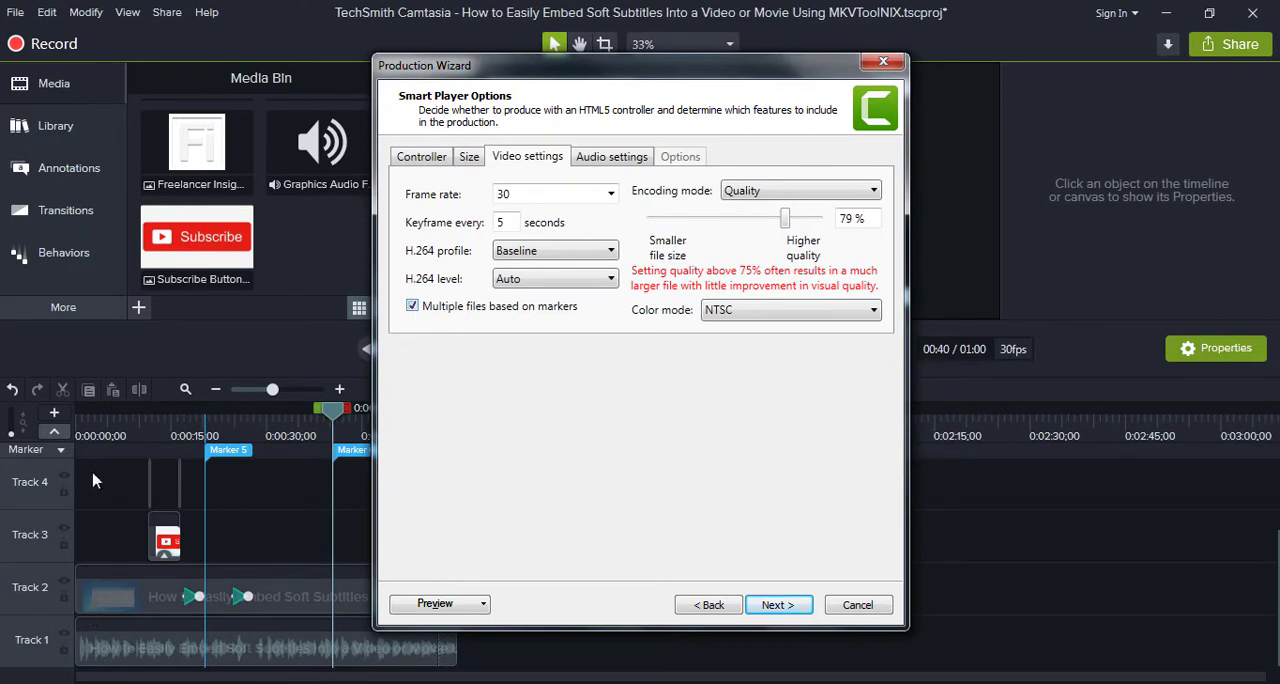
mouse_move(118, 492)
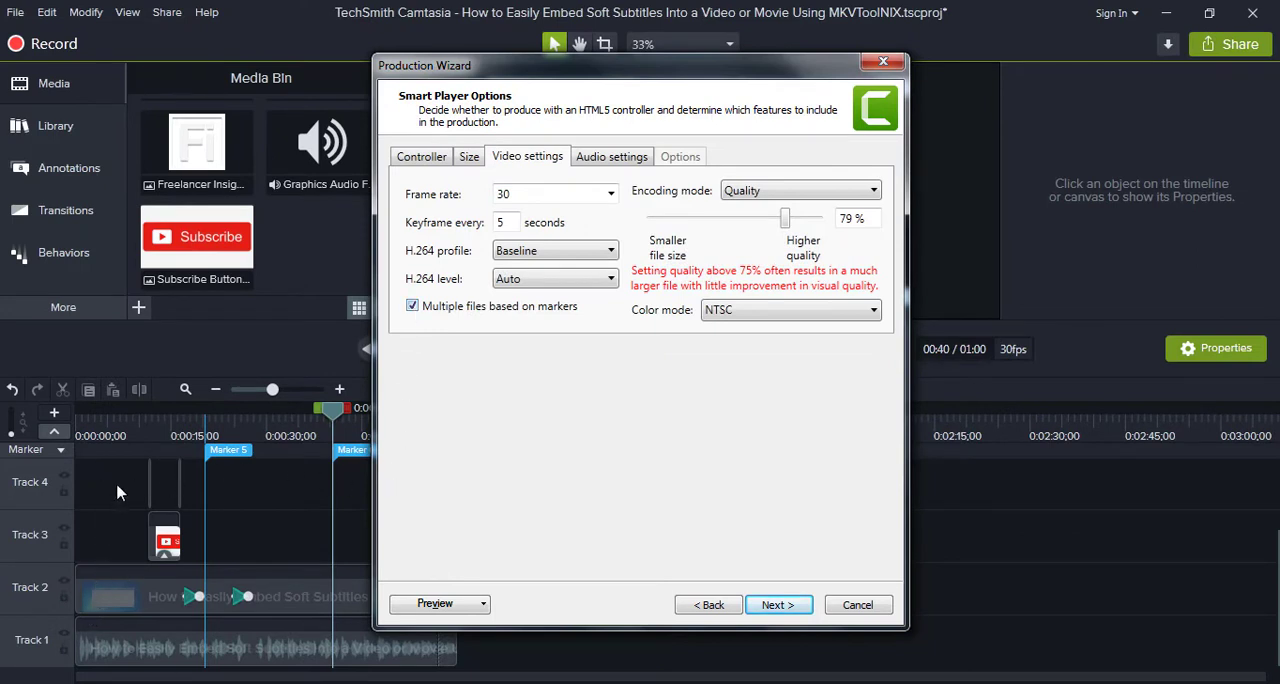
mouse_move(122, 480)
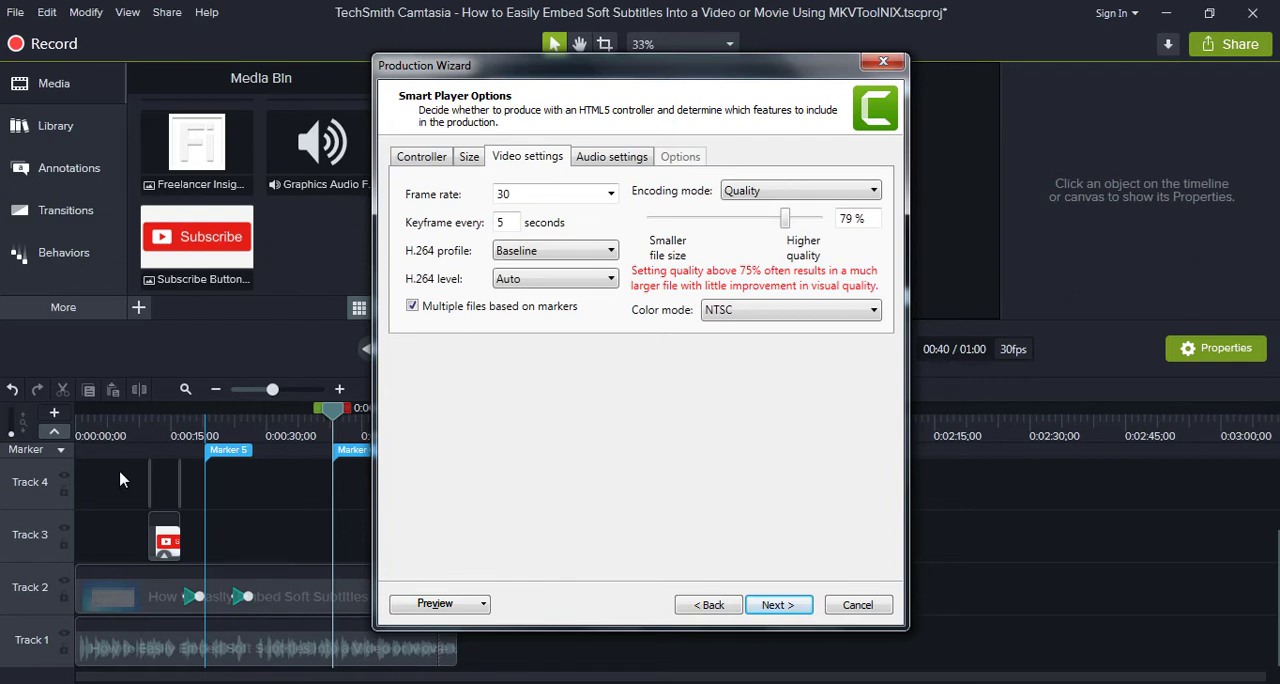
mouse_move(364, 576)
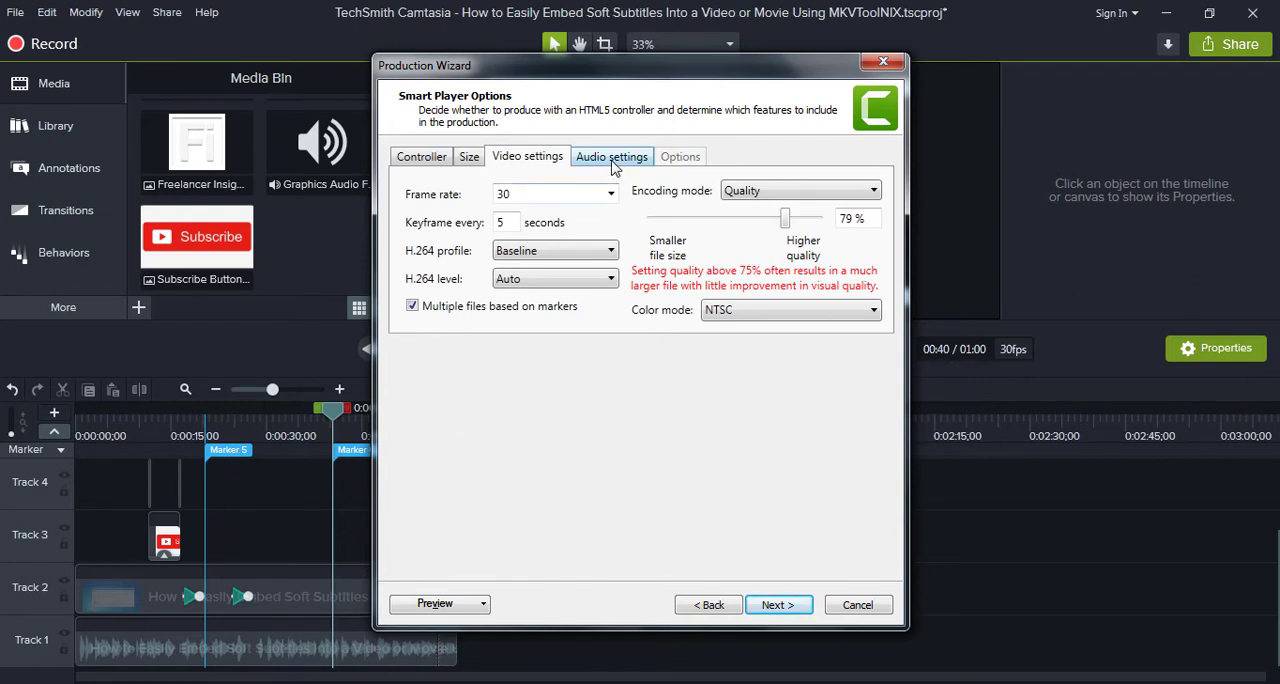
left_click(612, 156)
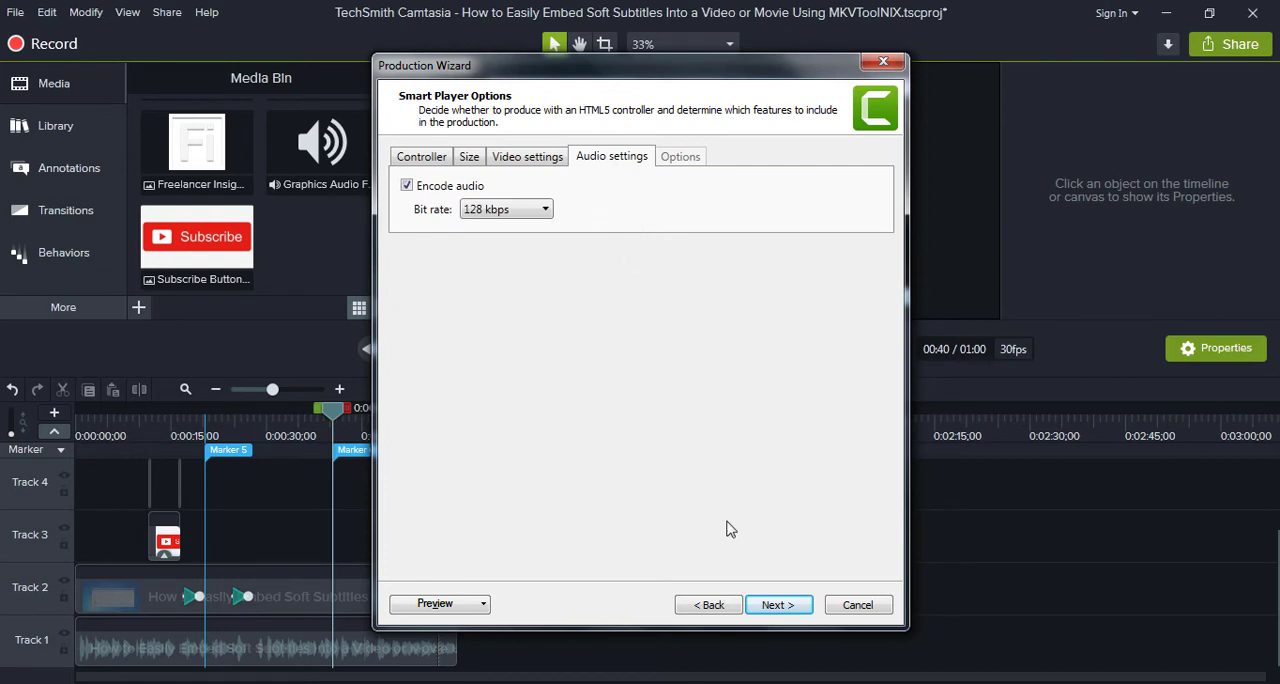
left_click(780, 604)
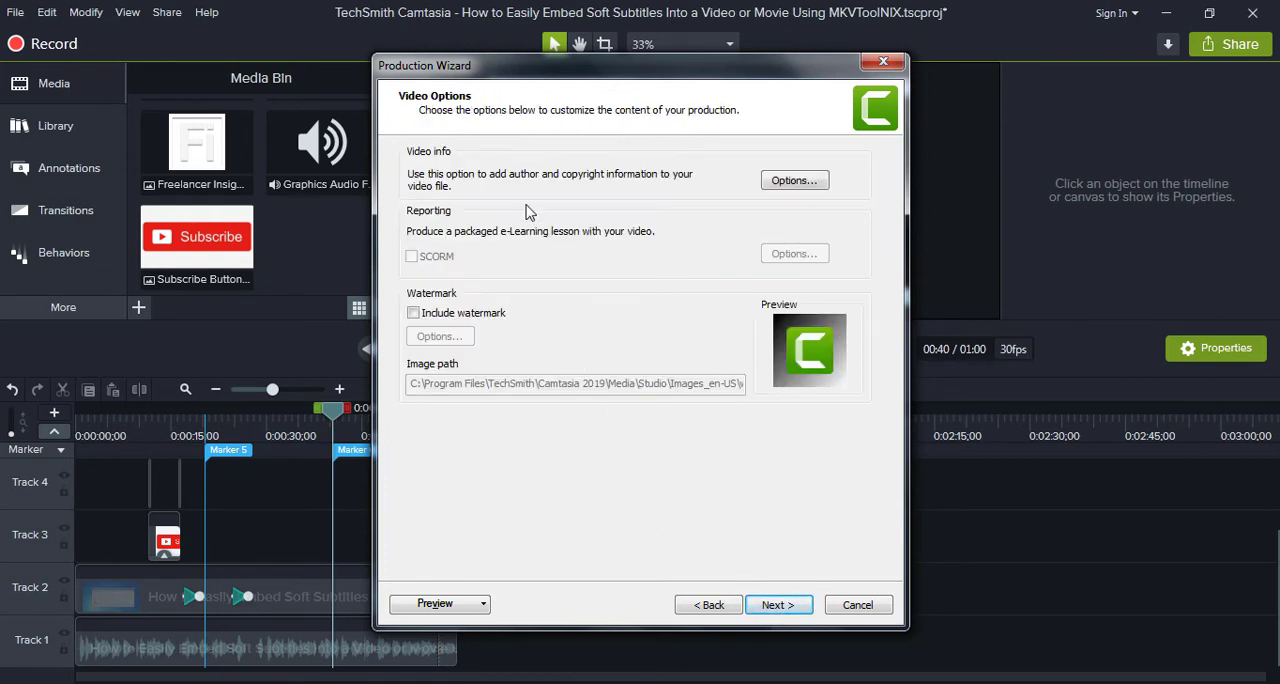
mouse_move(494, 380)
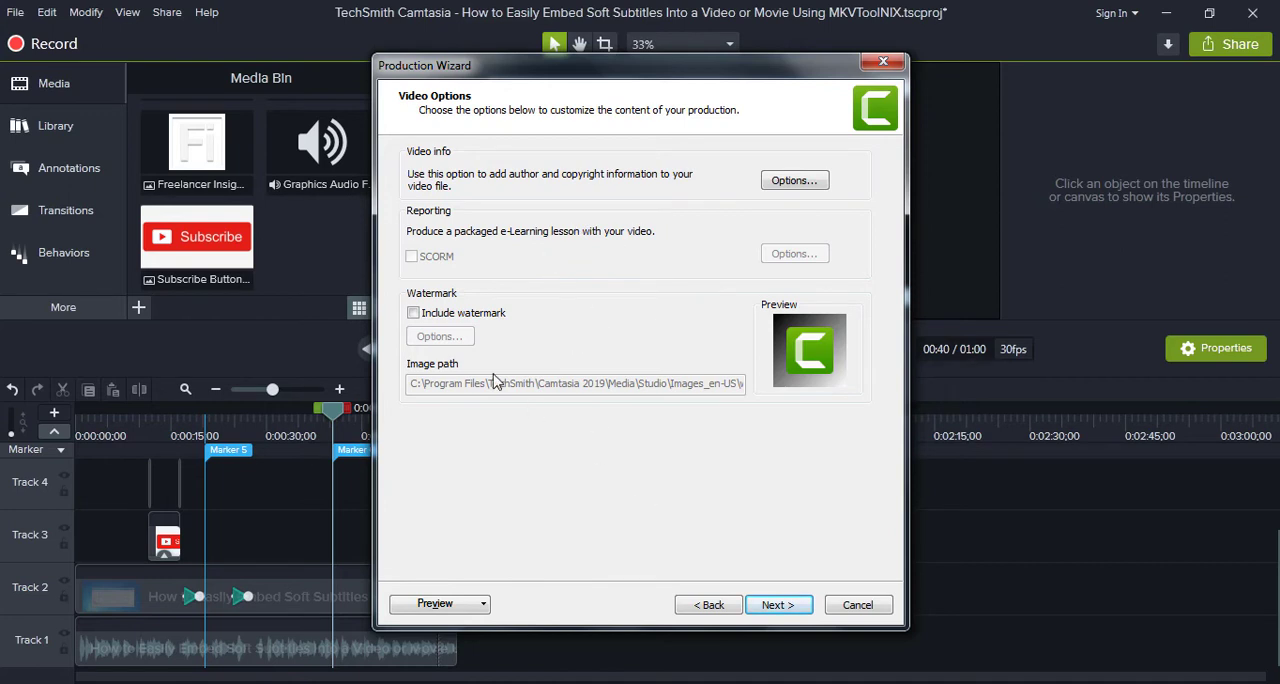
mouse_move(604, 418)
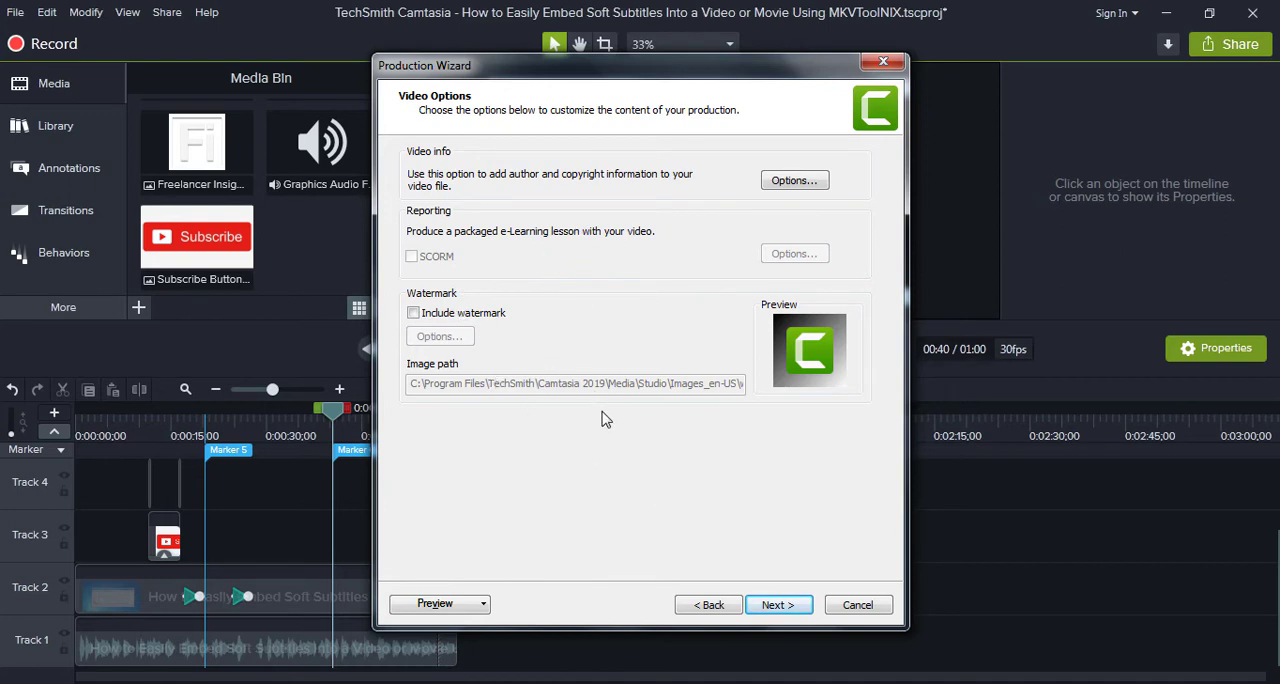
Step: Continue to Marker options listing Introduction, Marker 5 and Marker 6 as separate files
left_click(778, 604)
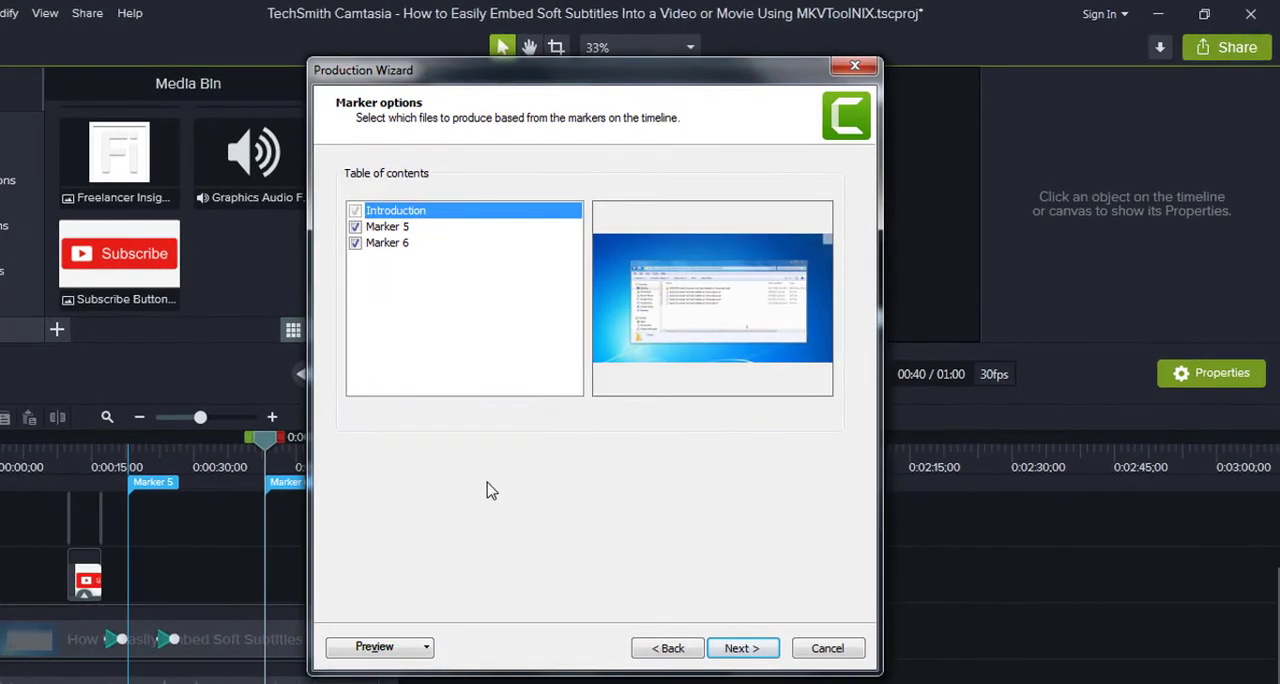
mouse_move(398, 138)
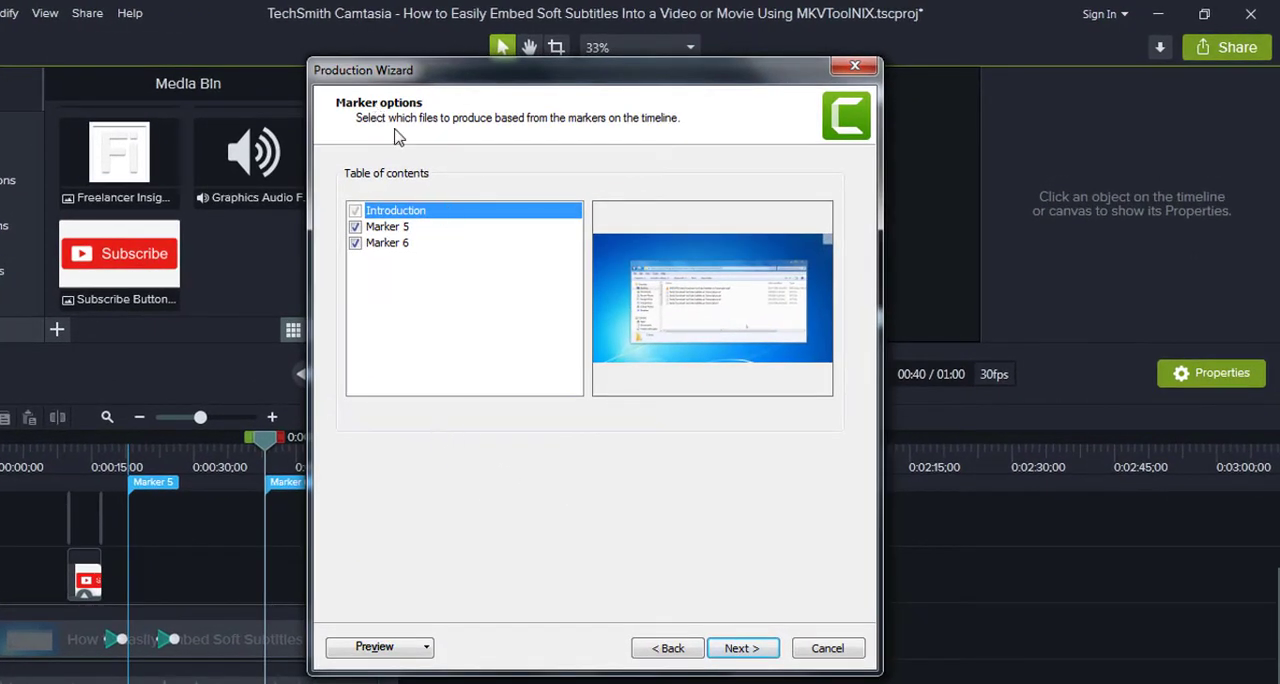
mouse_move(468, 144)
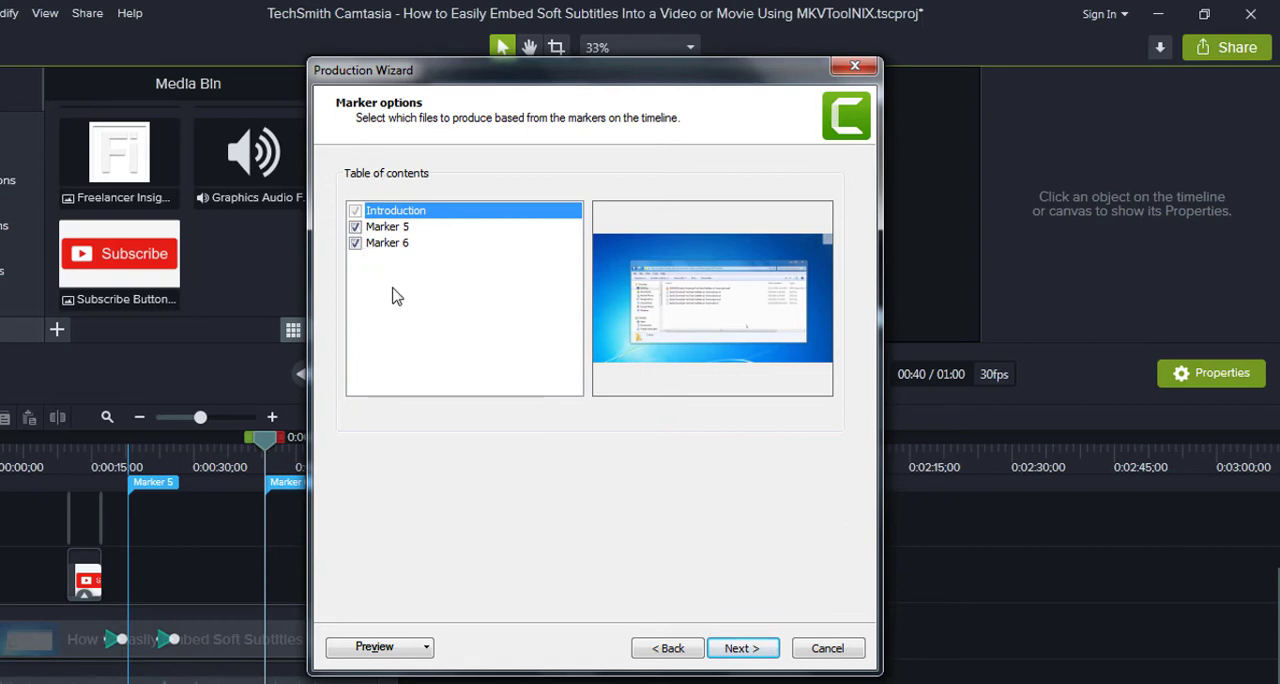
mouse_move(720, 648)
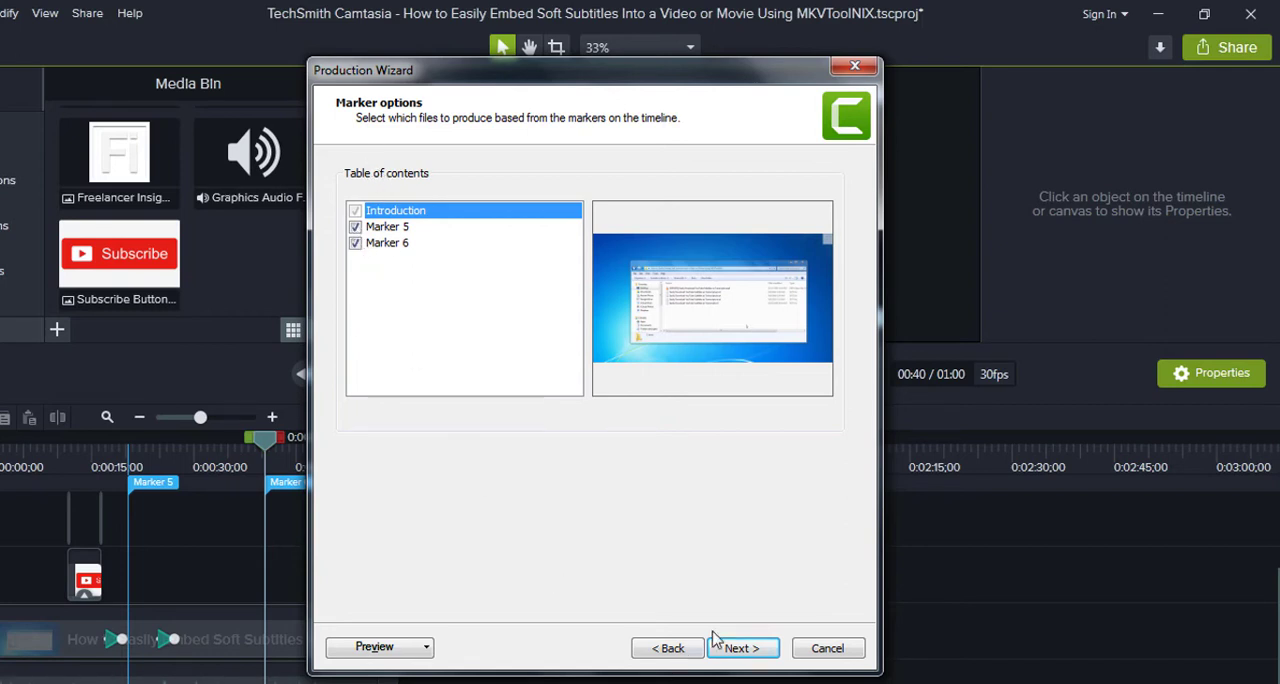
Step: Reach the Produce Video step and browse for a different output folder
left_click(742, 648)
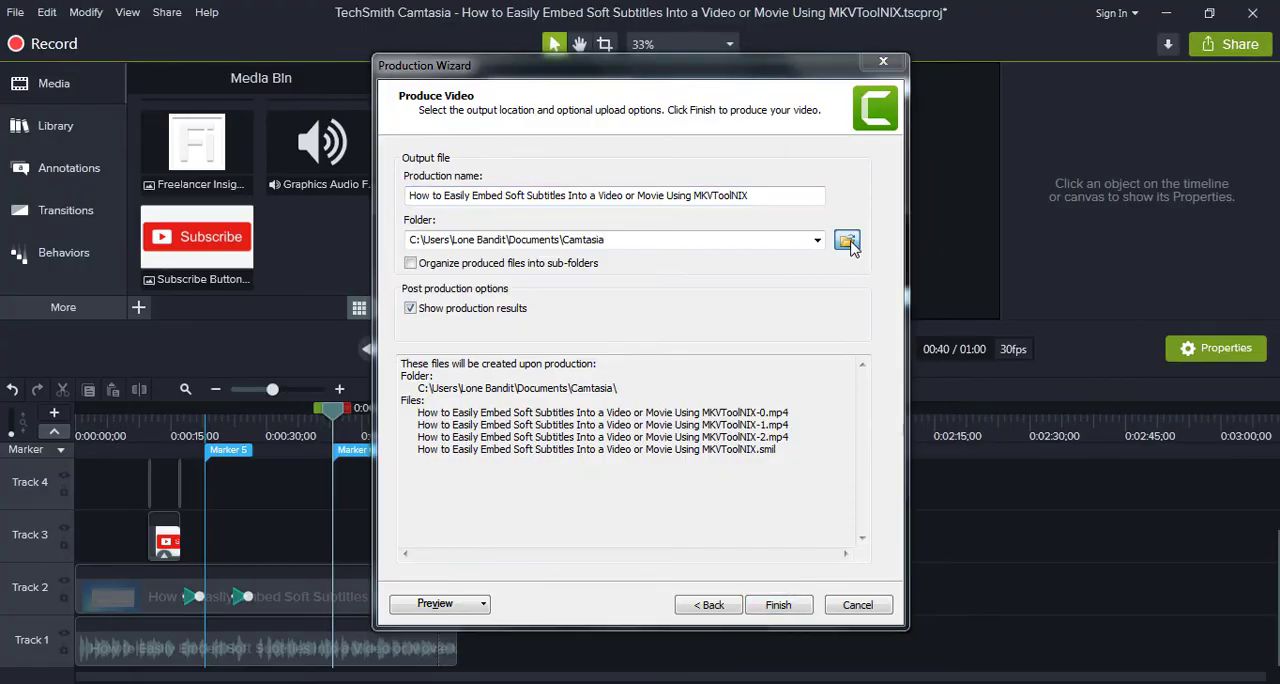
left_click(846, 240)
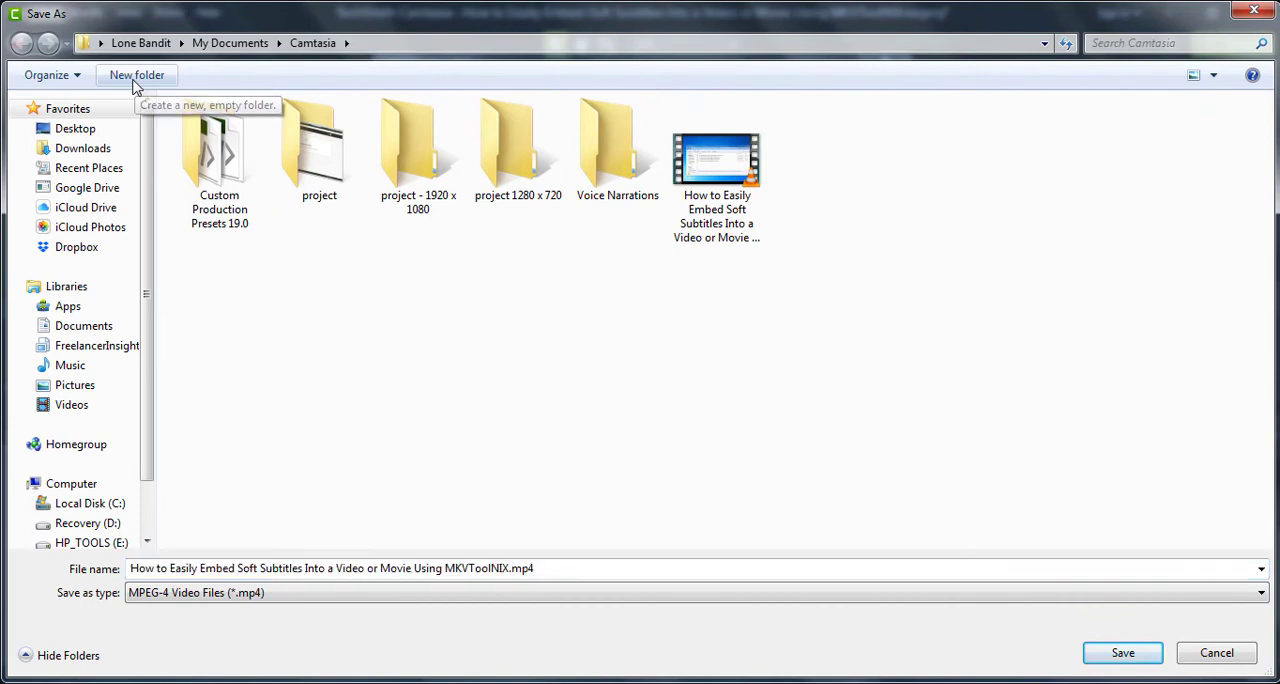
Step: Create and enter a new output folder named 'multiple video using camtasia'
left_click(136, 76)
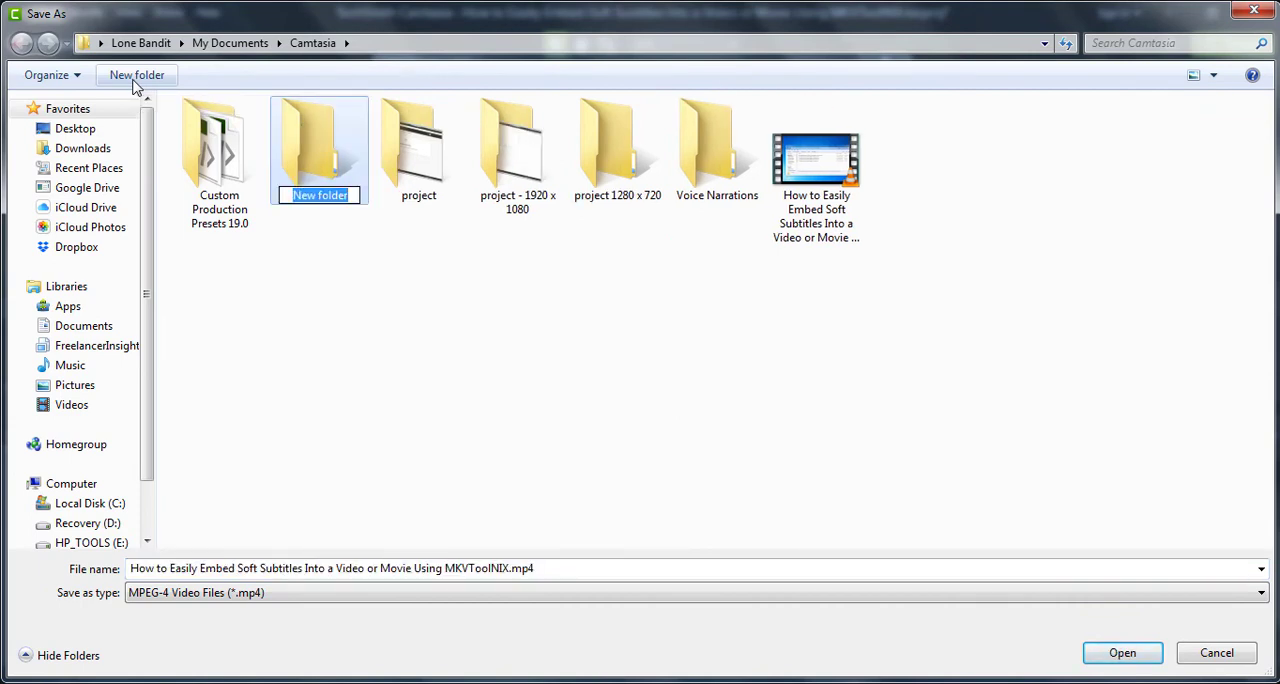
type("multiple video")
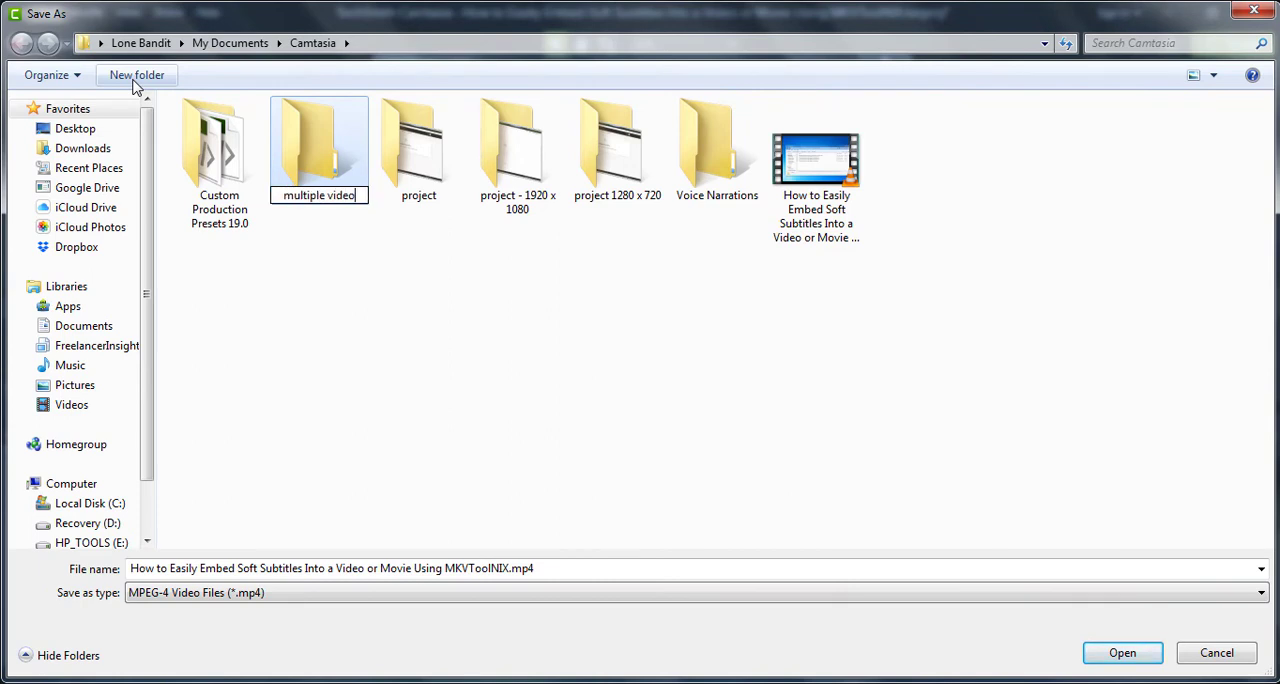
type("using camtai")
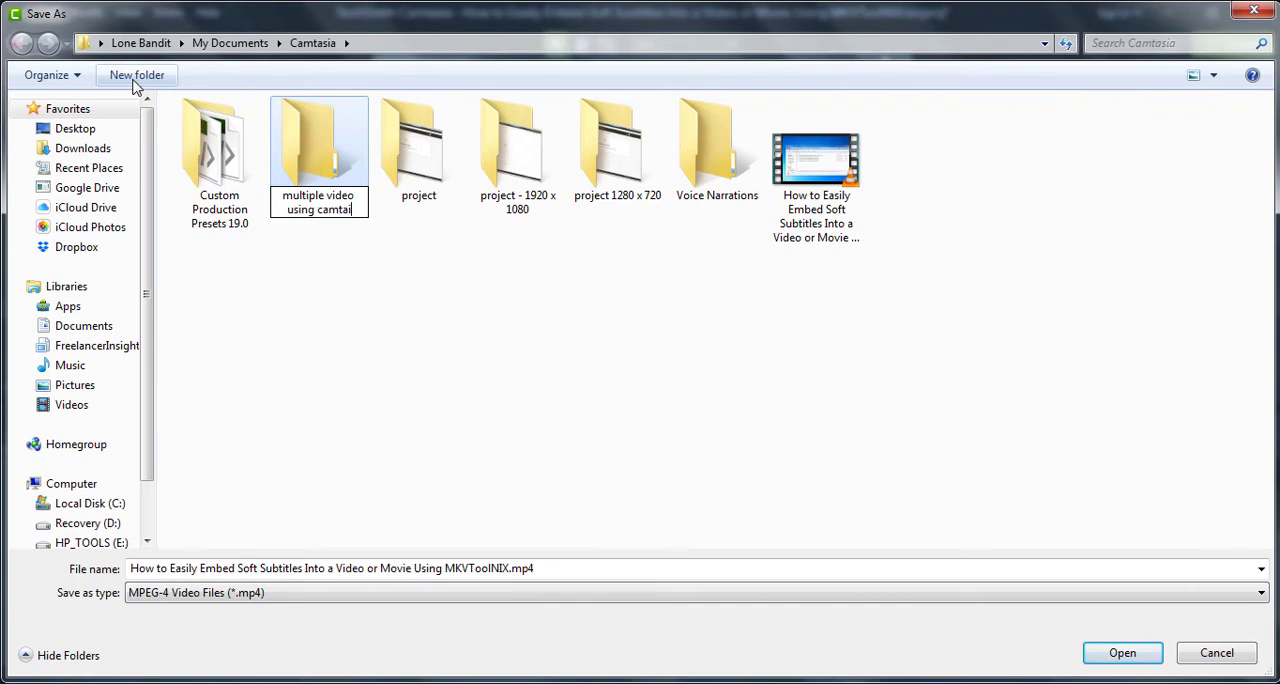
double_click(318, 144)
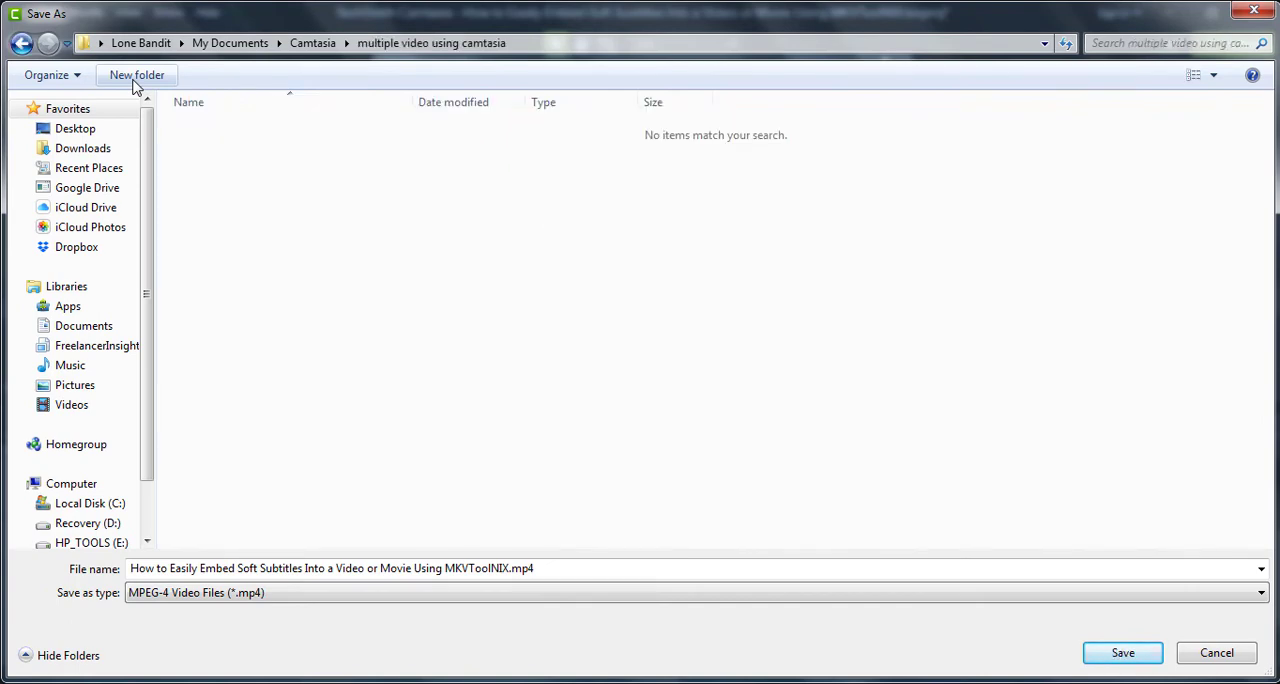
mouse_move(1124, 654)
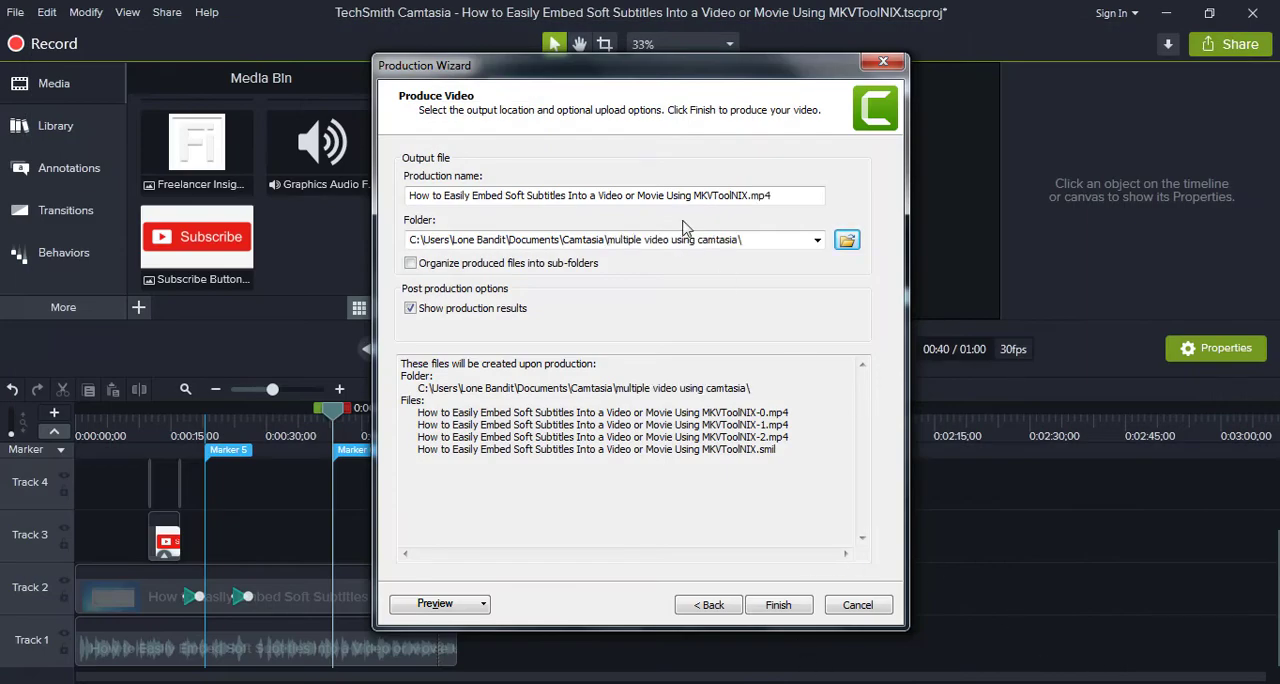
mouse_move(856, 480)
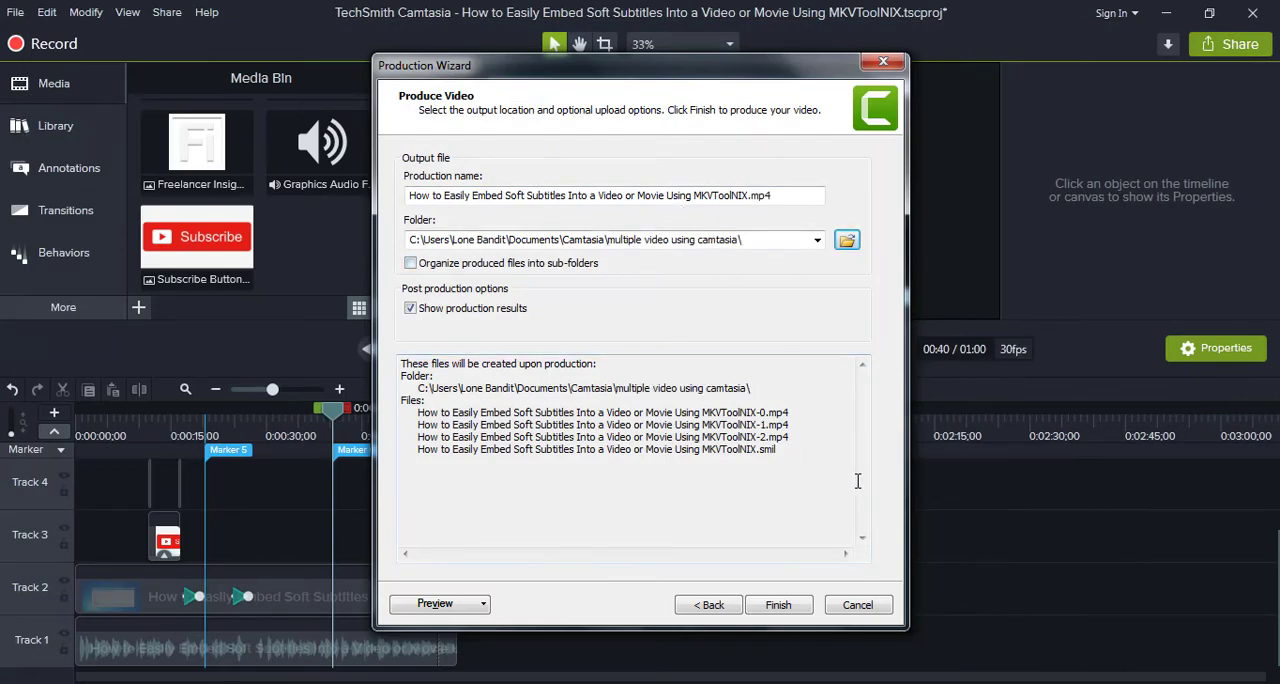
Step: Render the three MP4 clips and SMIL file, then go to the production folder
left_click(778, 604)
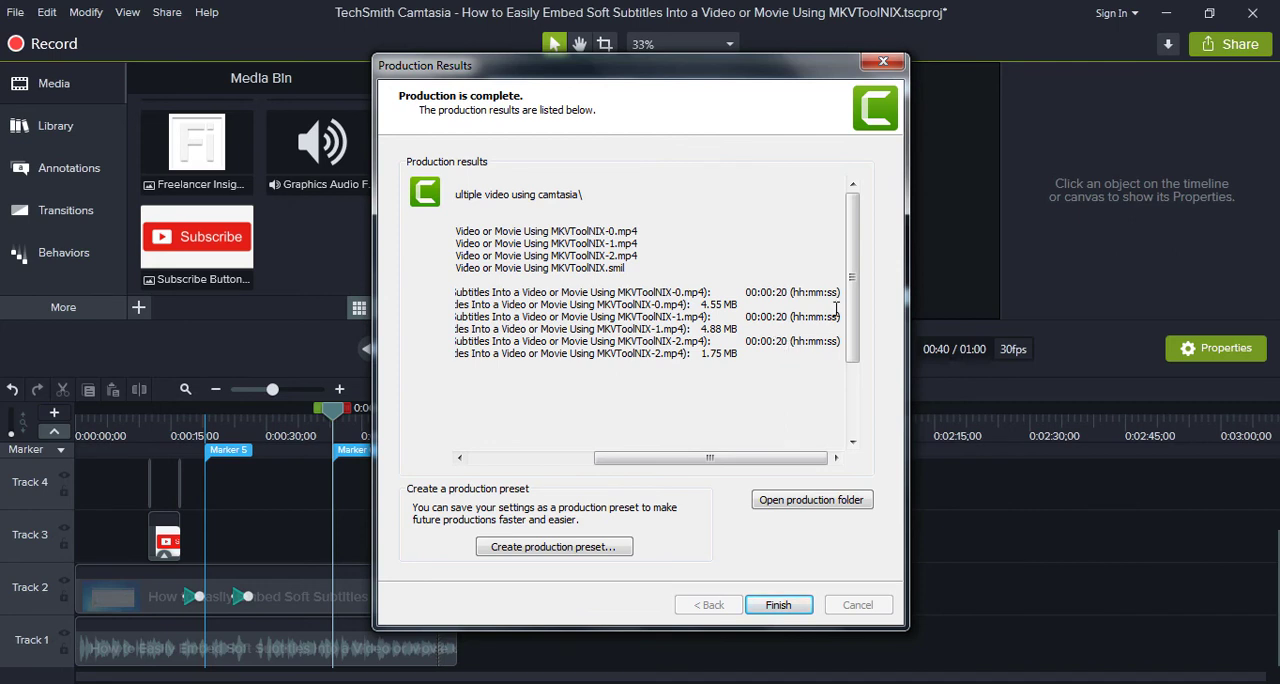
mouse_move(822, 500)
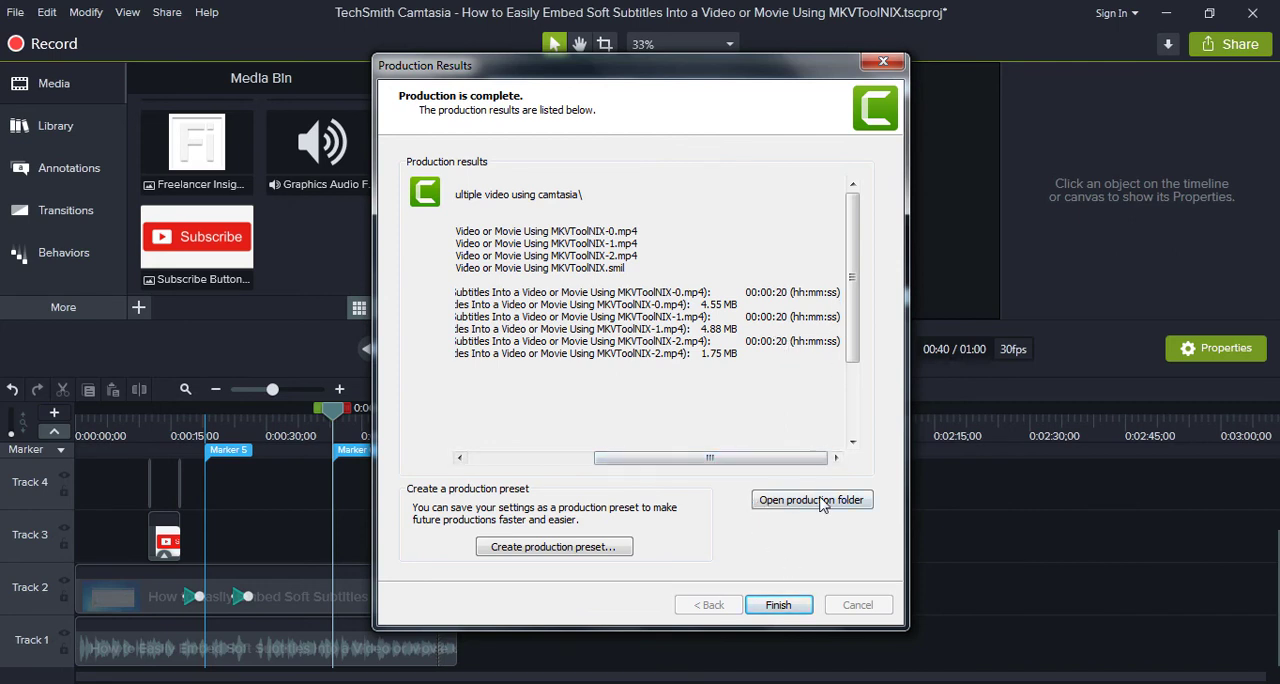
left_click(812, 500)
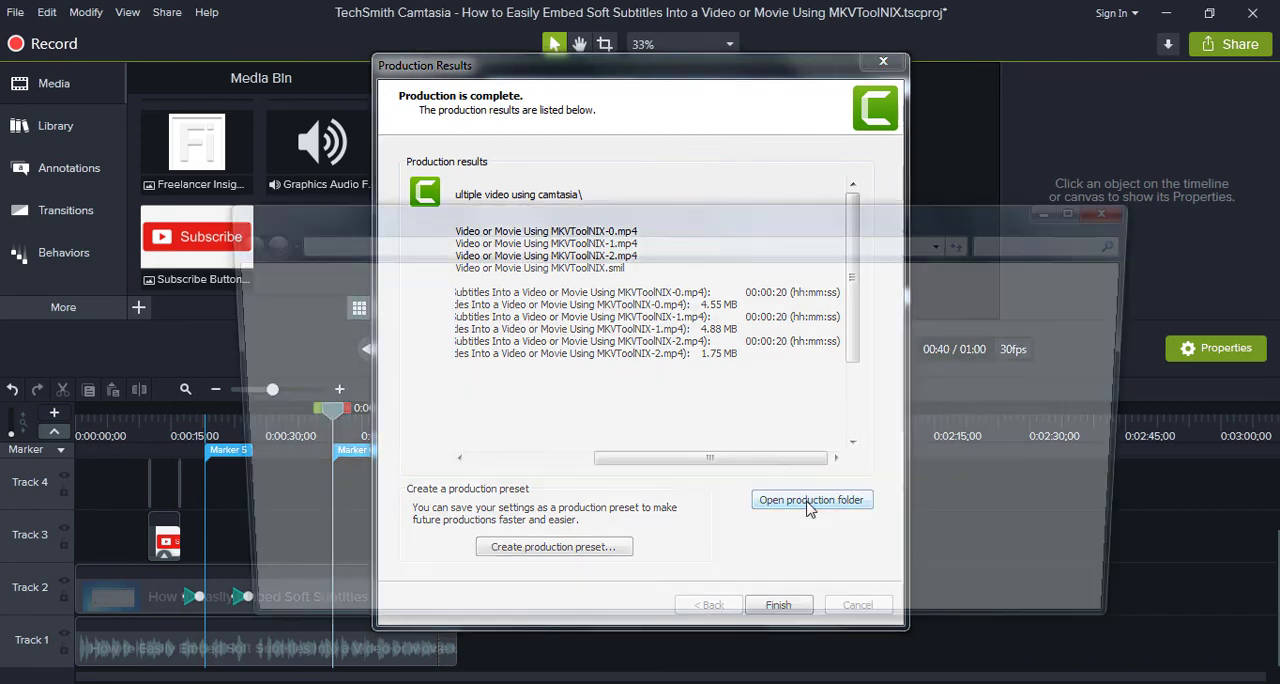
Step: Maximize the Explorer window of the output folder and show its view layout choices
left_click(812, 500)
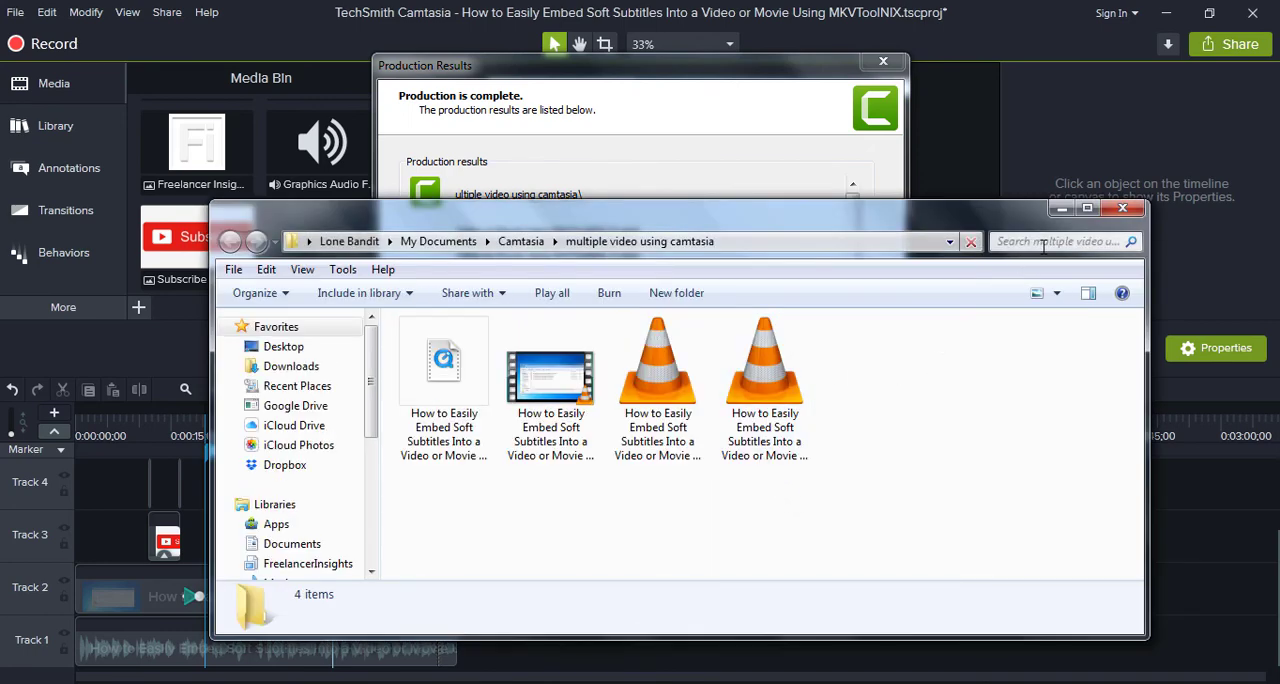
left_click(1102, 208)
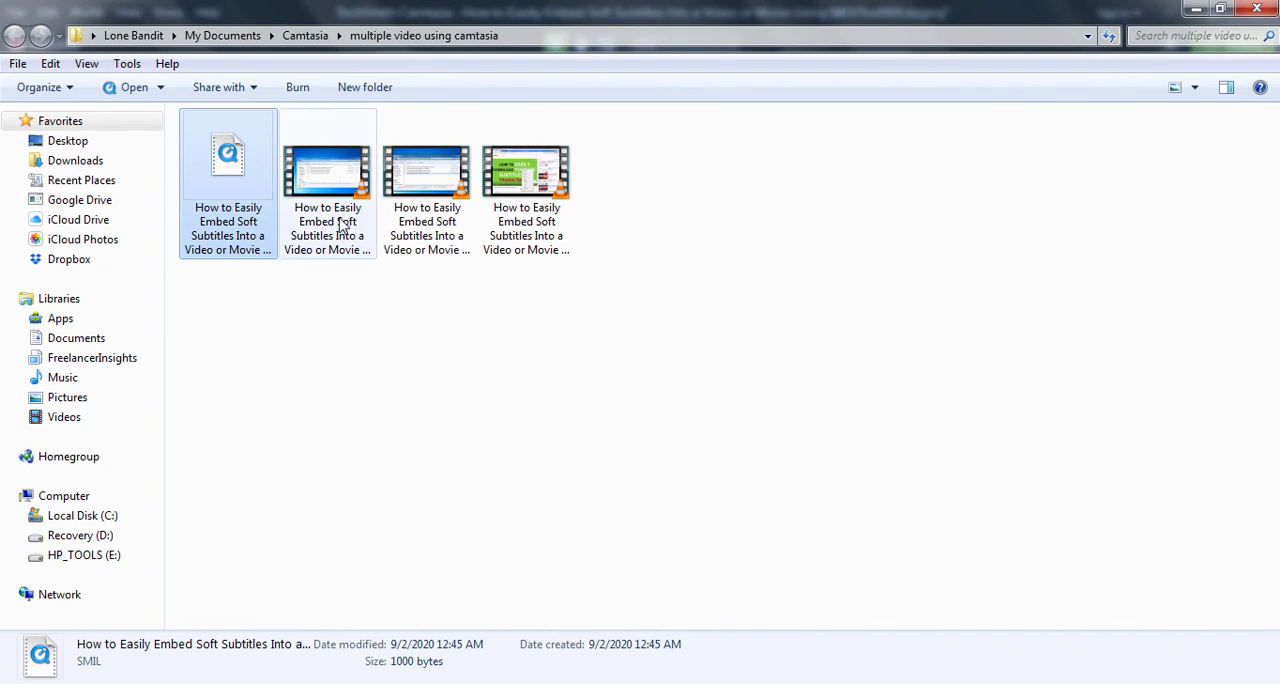
left_click(1152, 88)
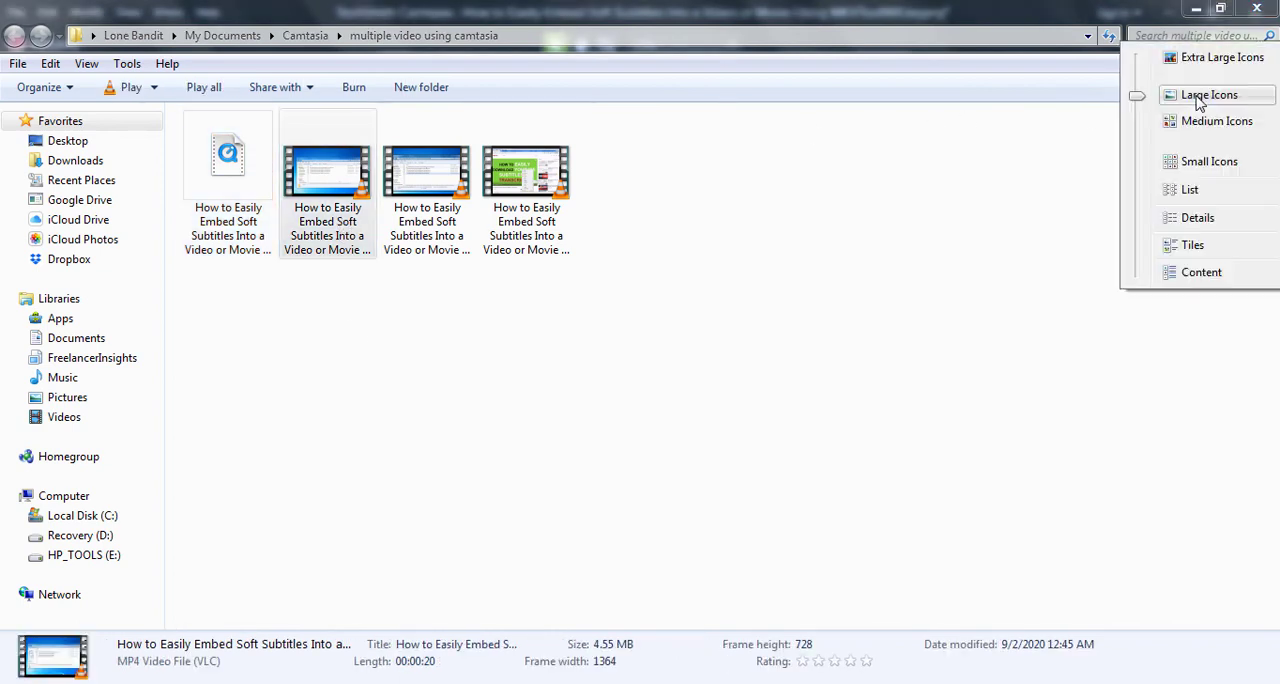
Step: Show the produced files in Details view and check each MP4 clip's size and length (20 s, 20 s, 19 s)
left_click(1198, 218)
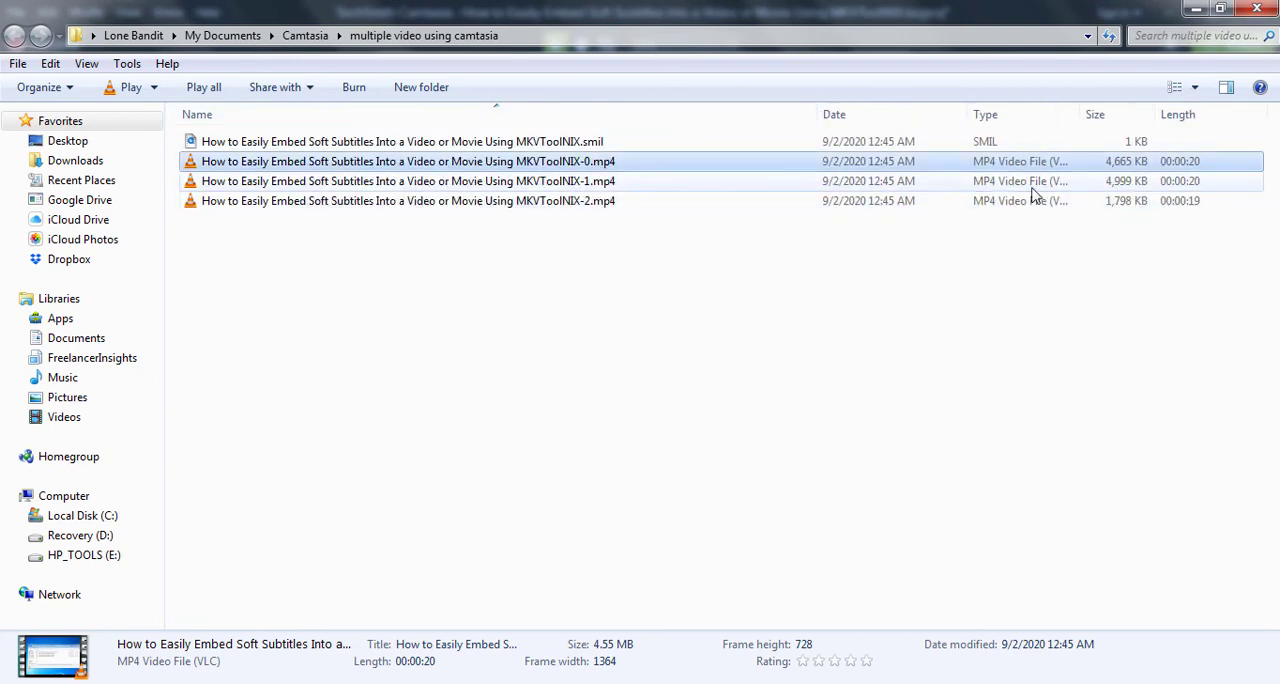
left_click(418, 182)
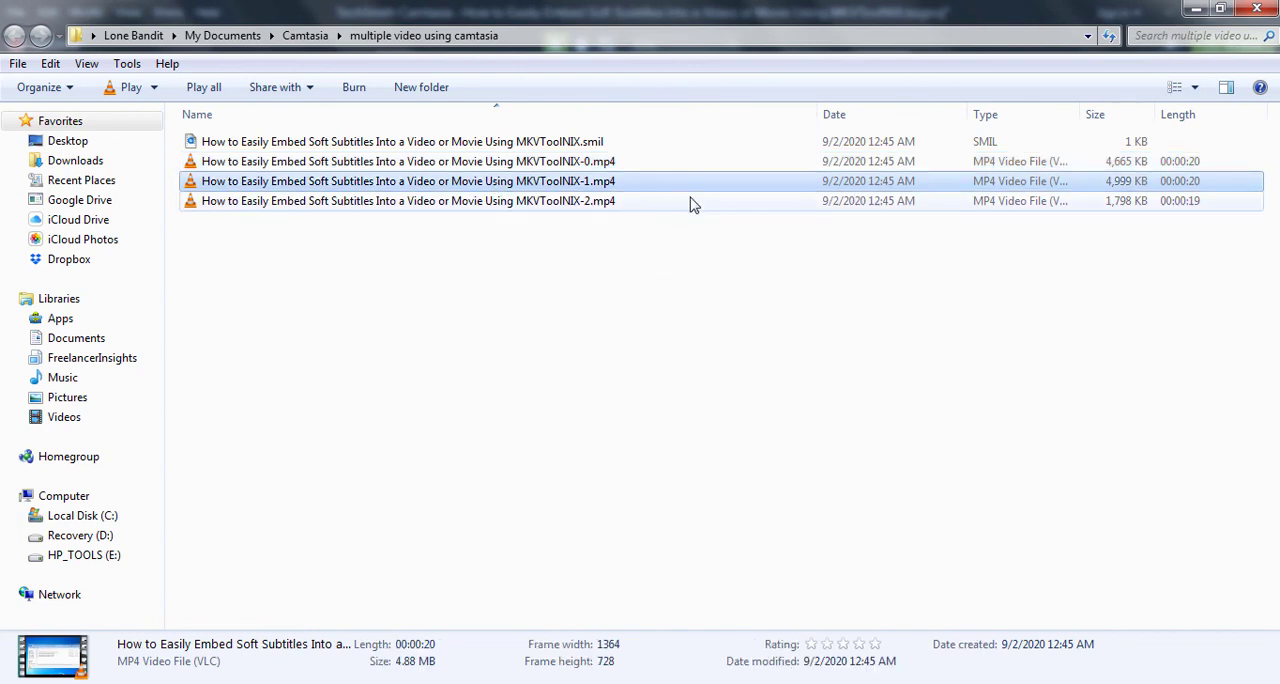
left_click(428, 200)
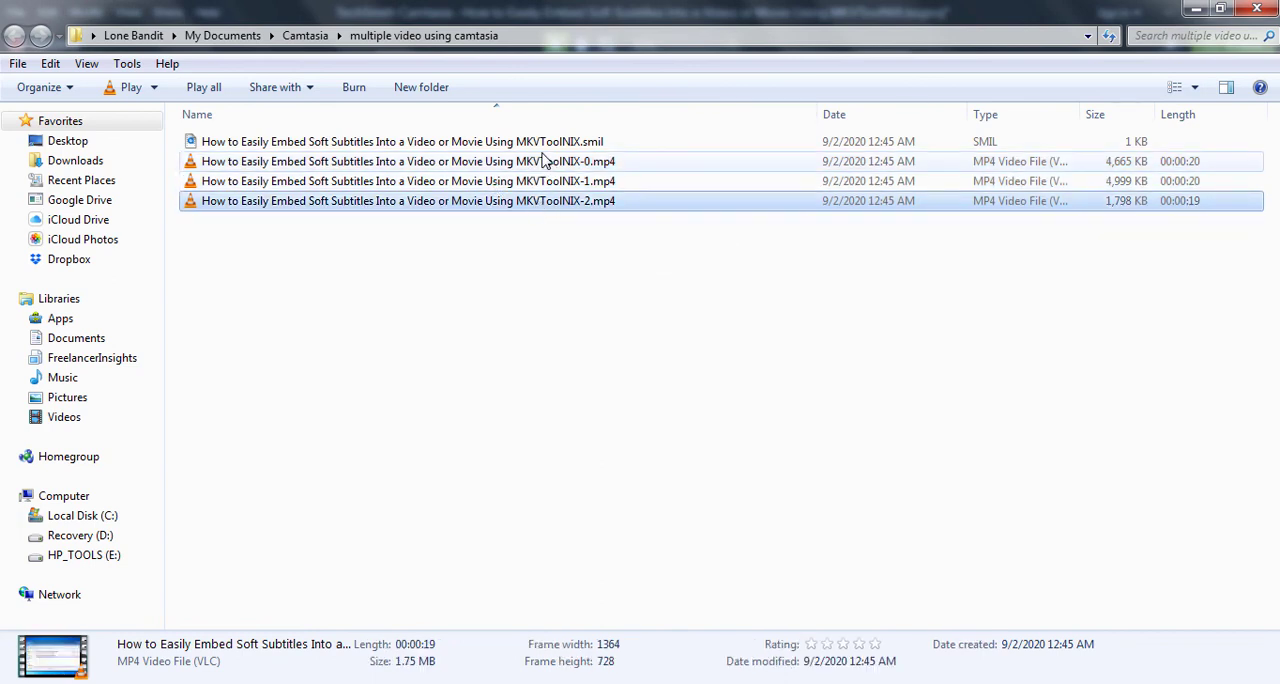
left_click(408, 160)
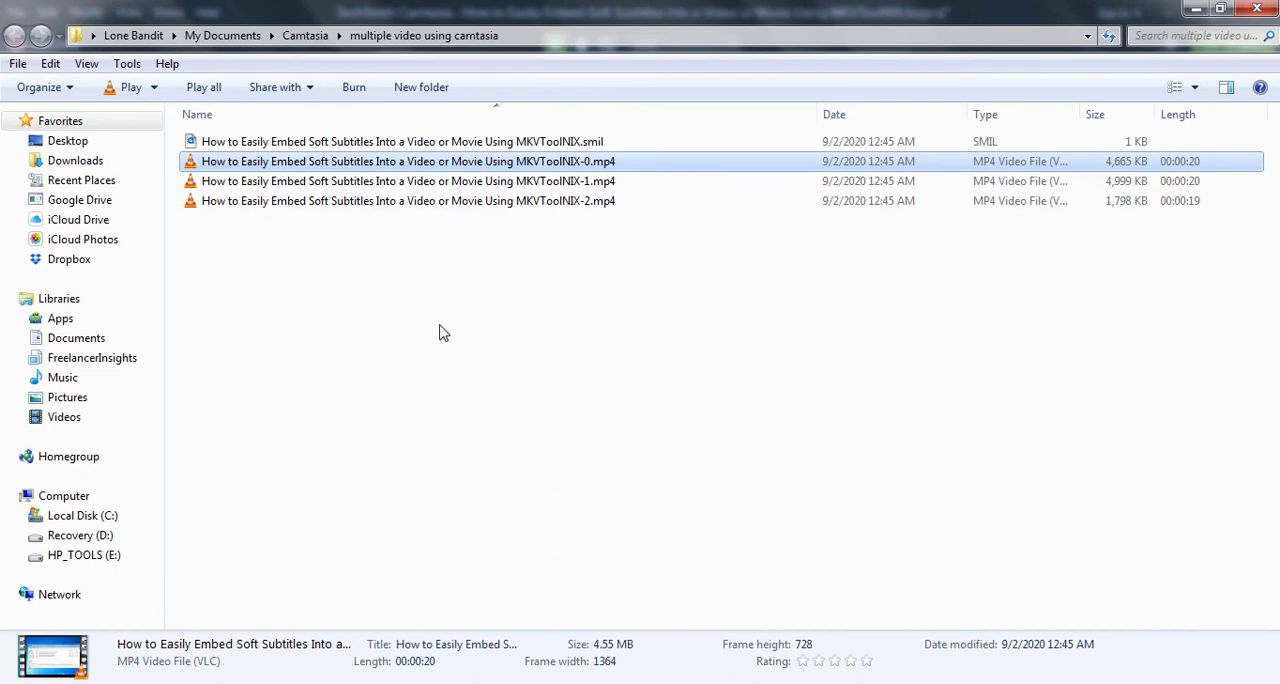
mouse_move(504, 184)
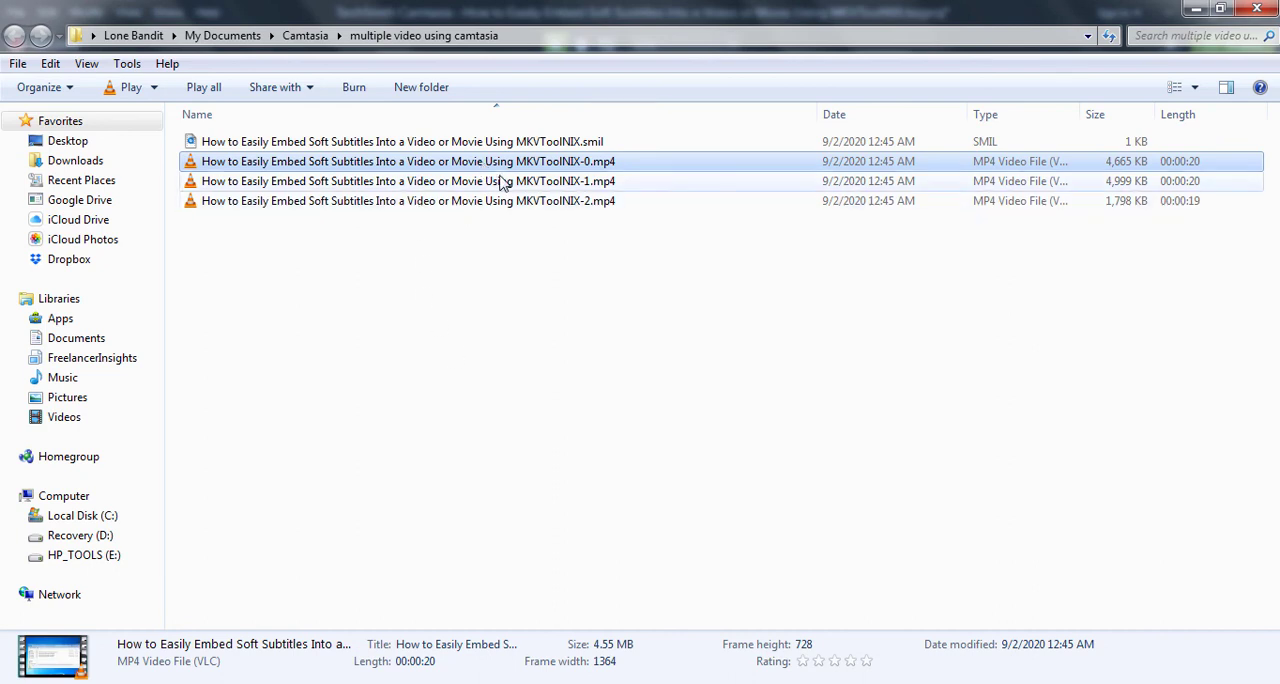
left_click(448, 182)
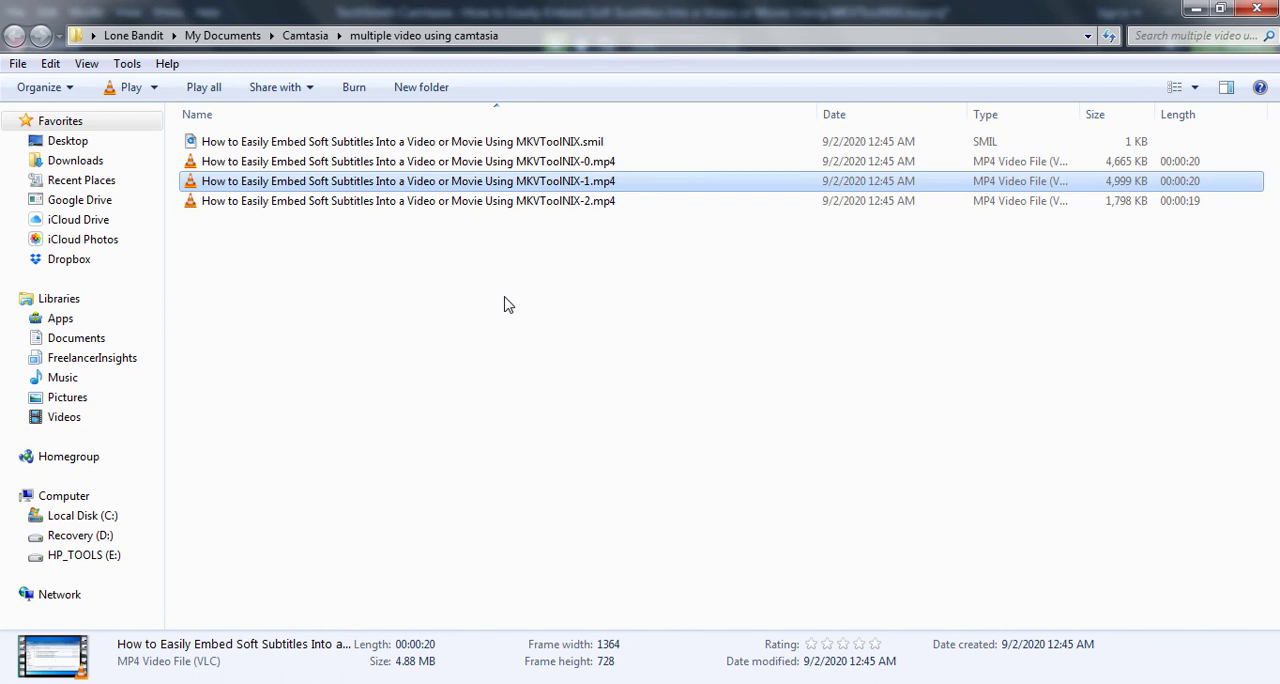
mouse_move(252, 662)
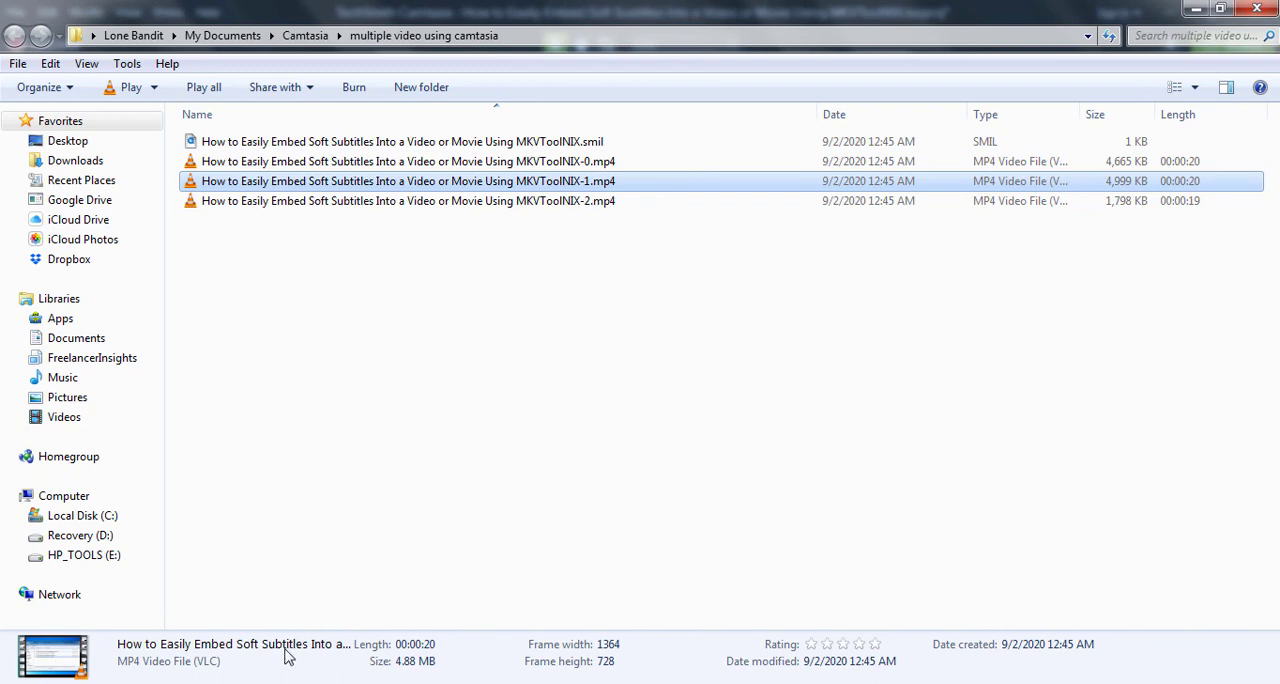